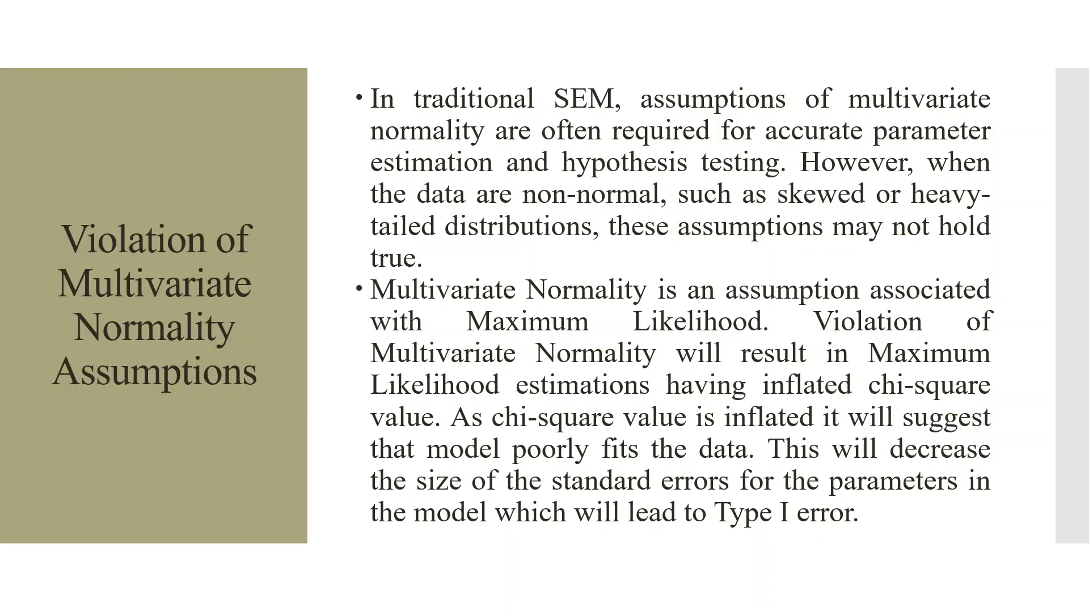
Step: Advance the slideshow to the Bootstrapping remedy slide with its resampling diagram
{"action": "key", "text": "right"}
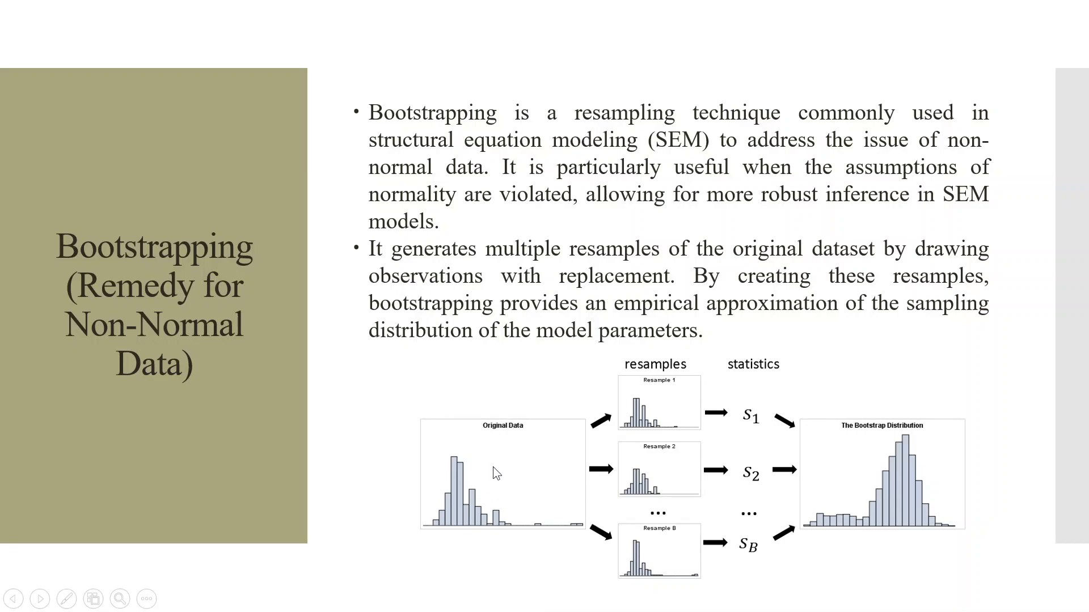
{"action": "mouse_move", "coordinate": [692, 522]}
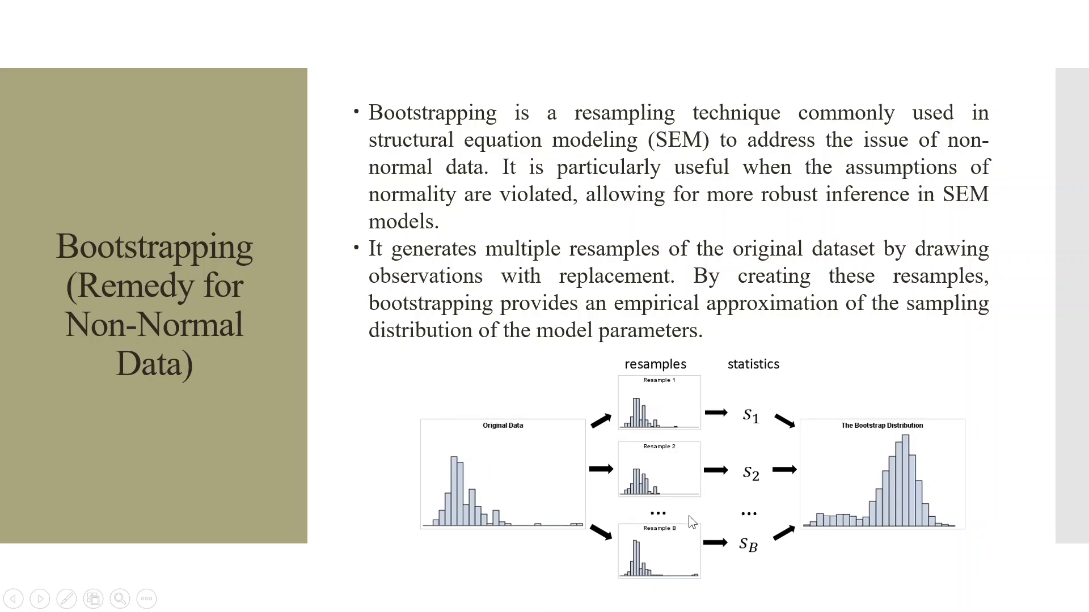
{"action": "mouse_move", "coordinate": [618, 449]}
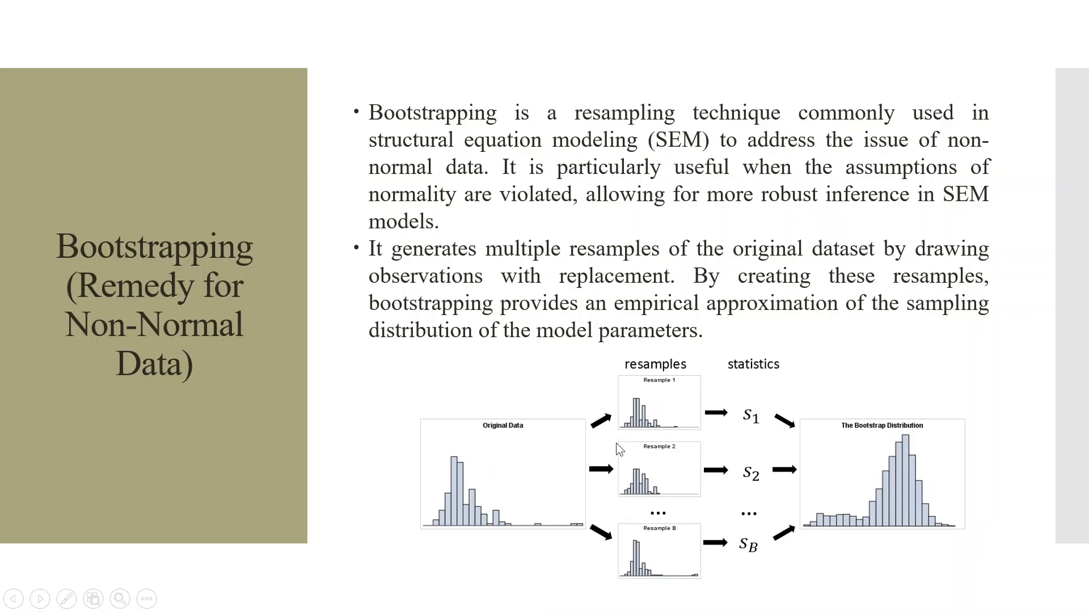
{"action": "mouse_move", "coordinate": [737, 430]}
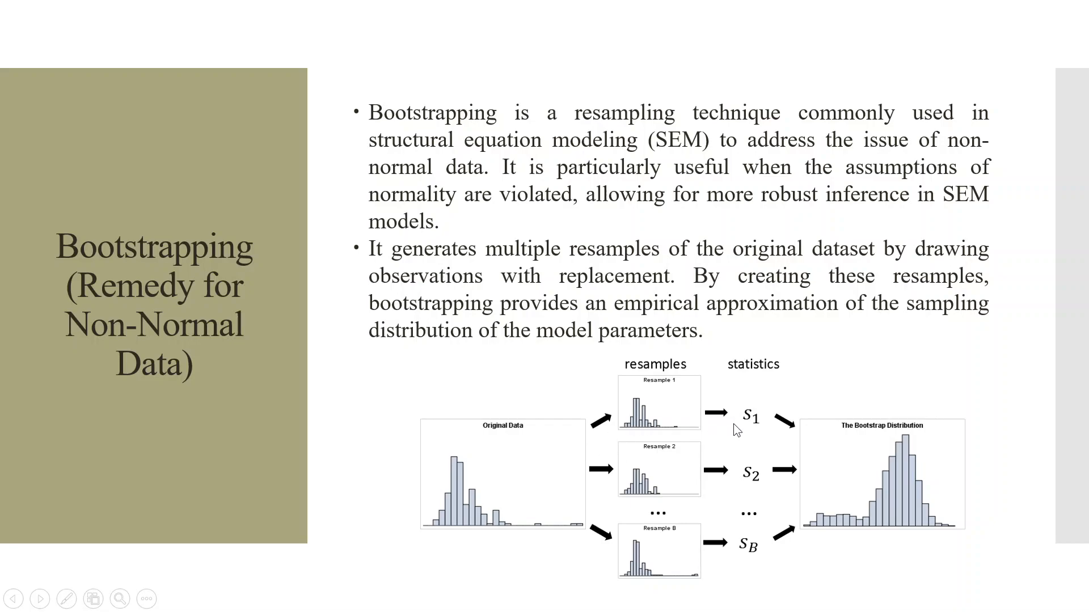
{"action": "mouse_move", "coordinate": [801, 441]}
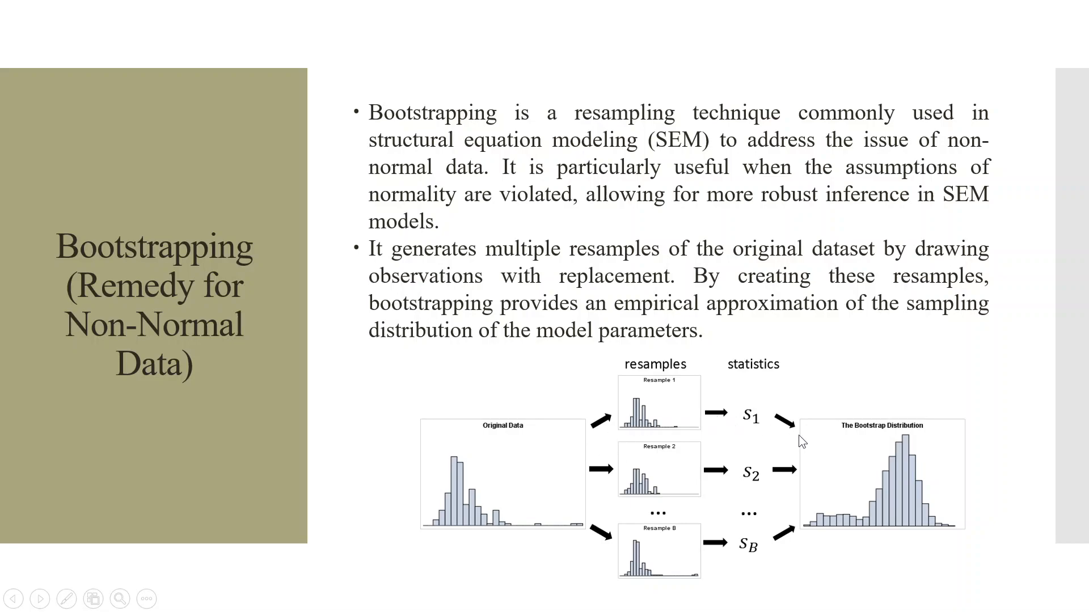
{"action": "mouse_move", "coordinate": [863, 487]}
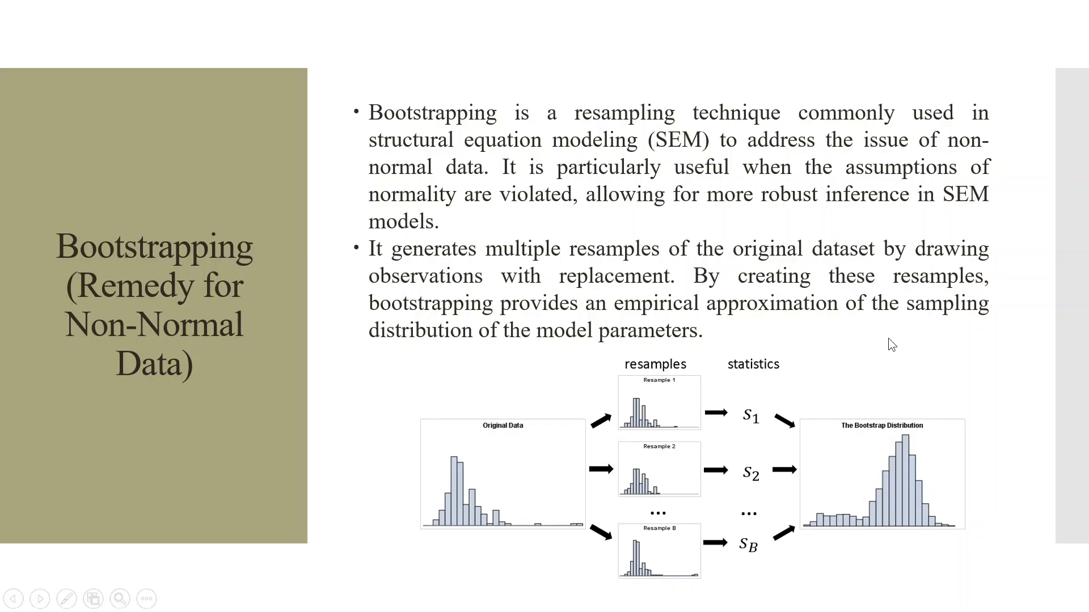
{"action": "mouse_move", "coordinate": [738, 341]}
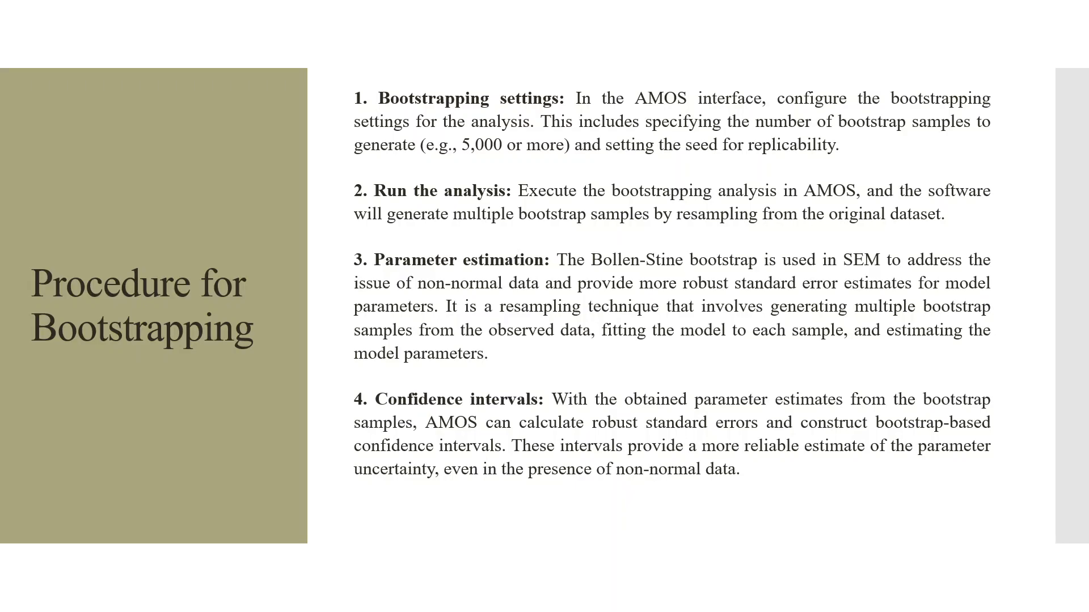
Step: End the slideshow at slide 4, Procedure for Bootstrapping, returning to editing view
{"action": "key", "text": "Escape"}
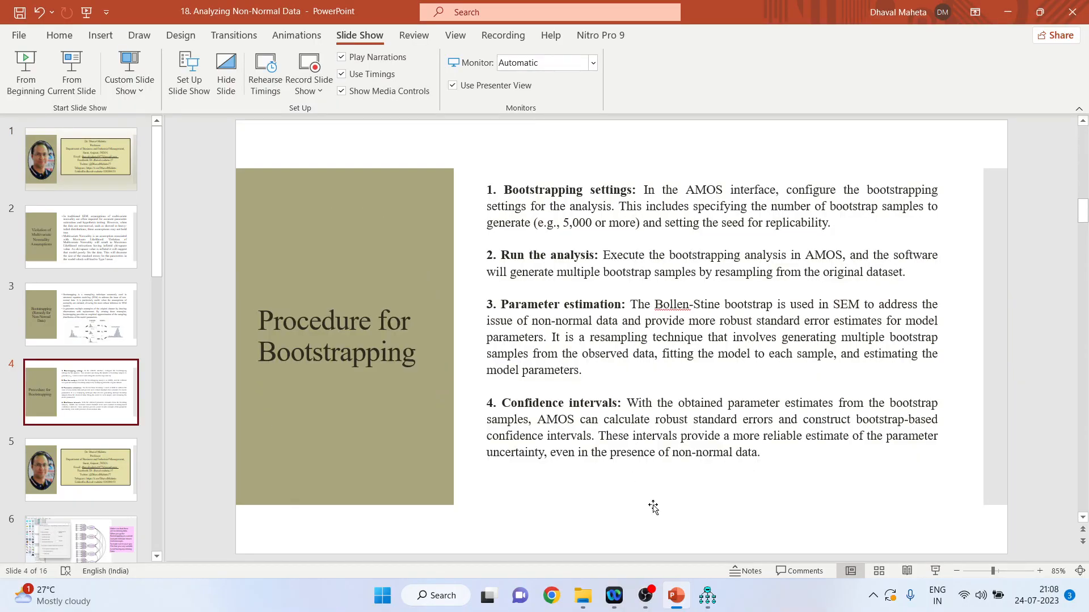
Step: Switch from PowerPoint to the service quality CFA model in Amos
{"action": "left_click", "coordinate": [706, 595]}
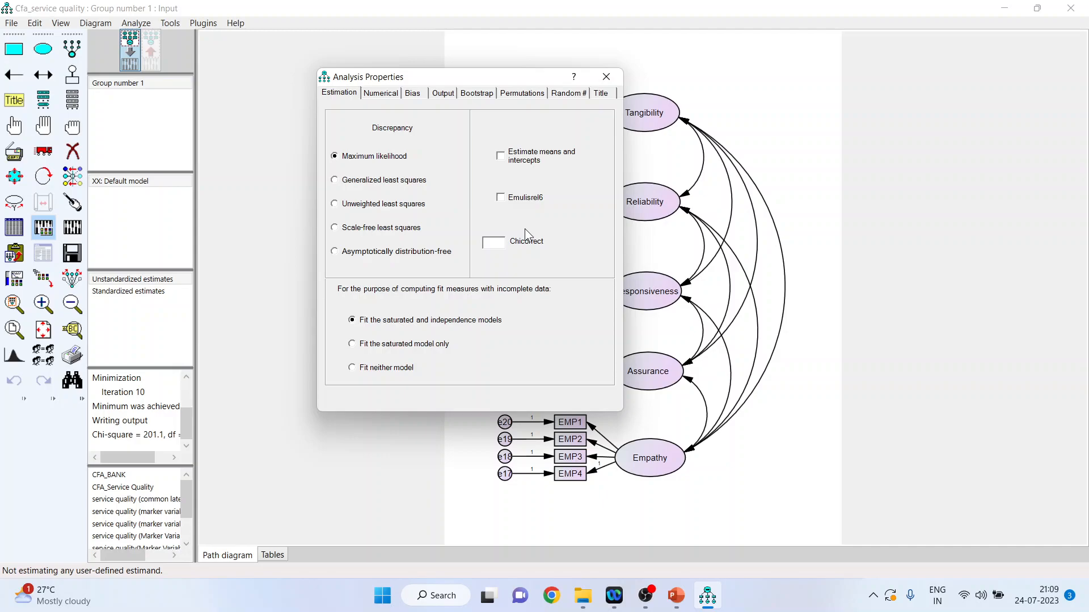
{"action": "mouse_move", "coordinate": [515, 188]}
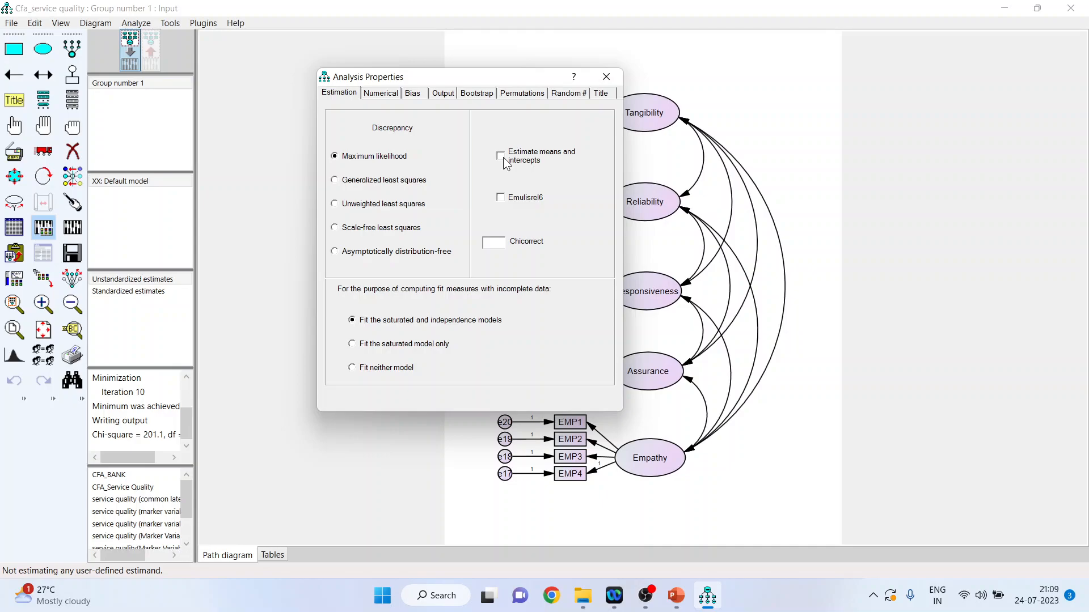
Step: Tick Bollen-Stine bootstrap alongside the 5000 bootstrap samples and close Analysis Properties
{"action": "left_click", "coordinate": [476, 93]}
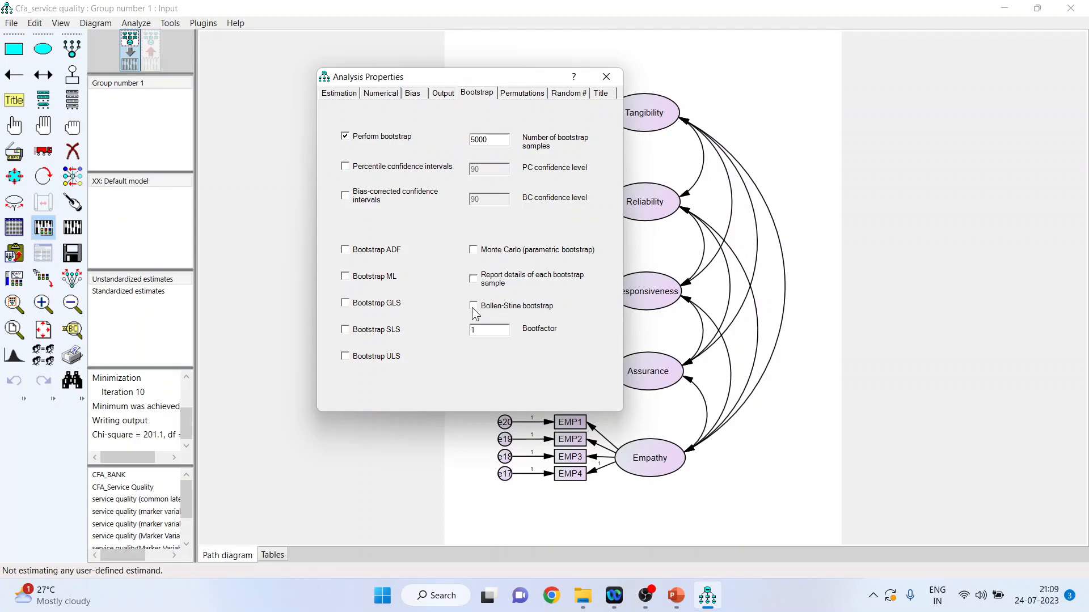
{"action": "left_click", "coordinate": [473, 306]}
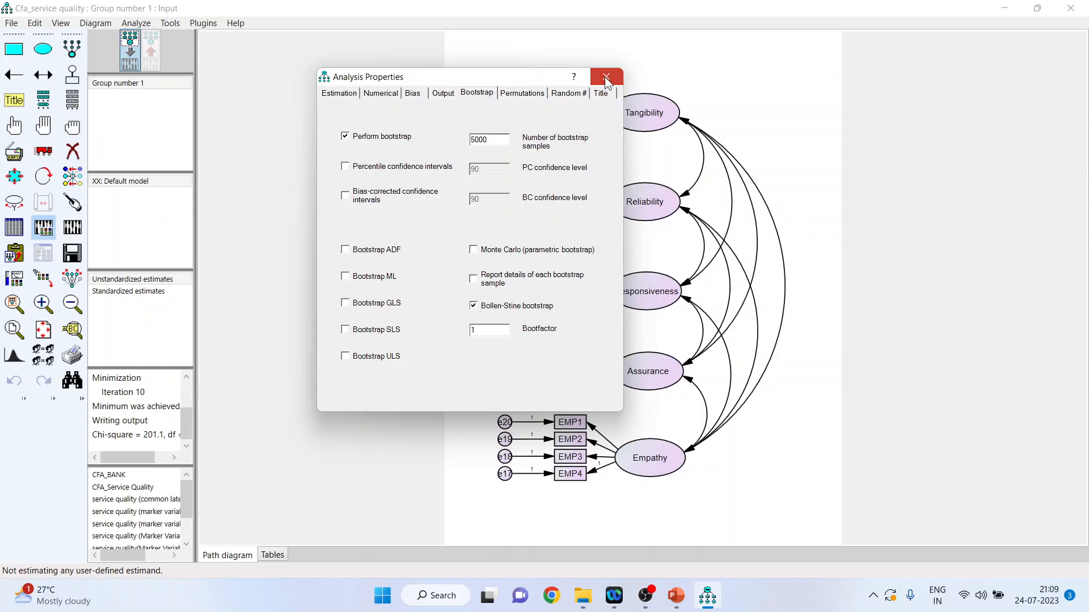
{"action": "left_click", "coordinate": [604, 77]}
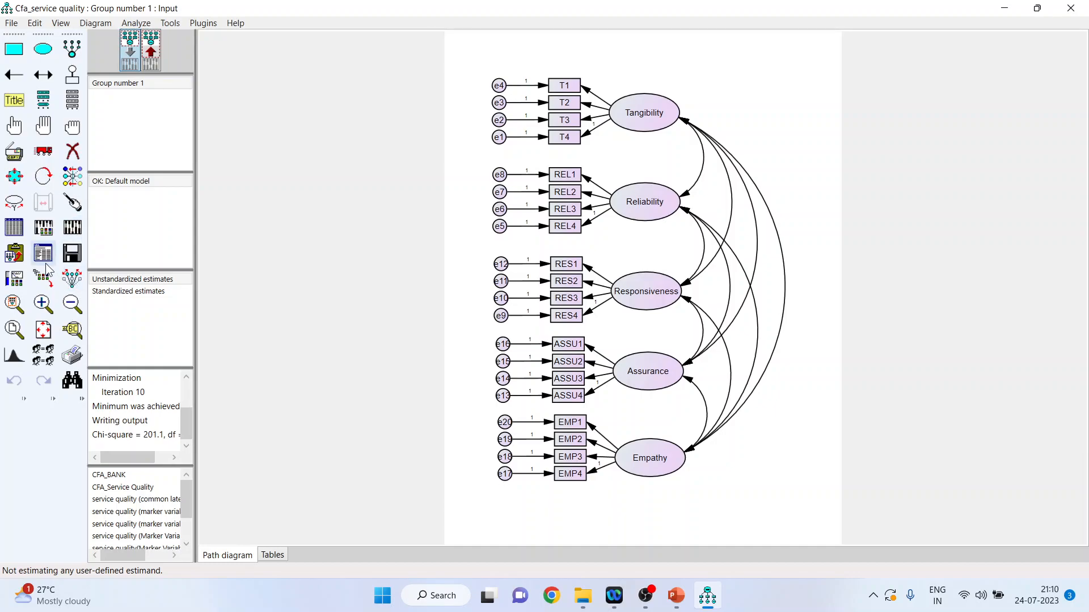
Step: View the Bollen-Stine results, bootstrap iteration summary and bootstrap distributions in the text output
{"action": "left_click", "coordinate": [42, 253]}
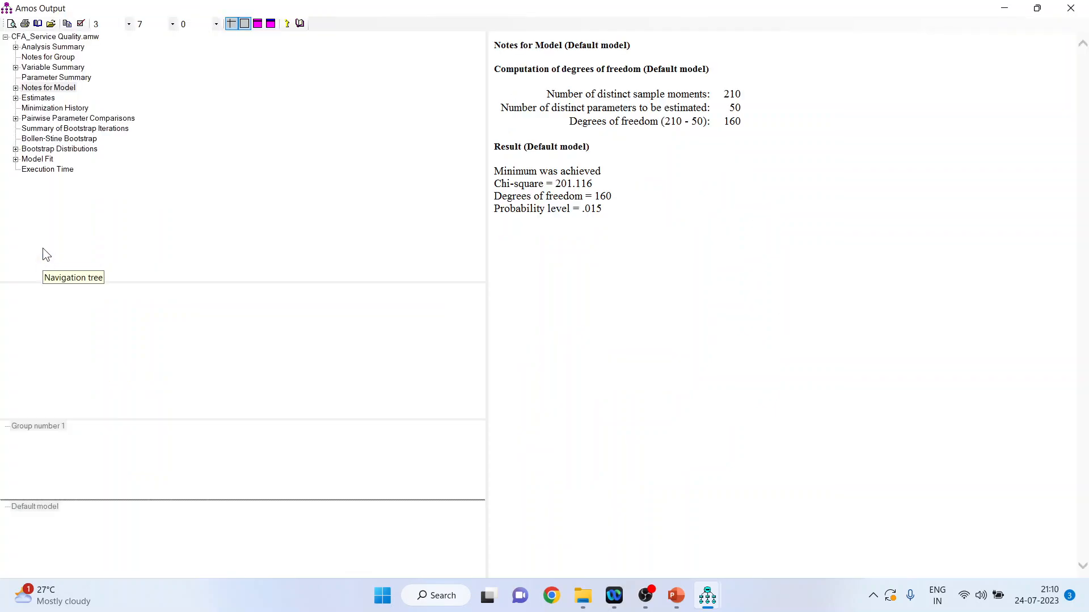
{"action": "left_click", "coordinate": [59, 139]}
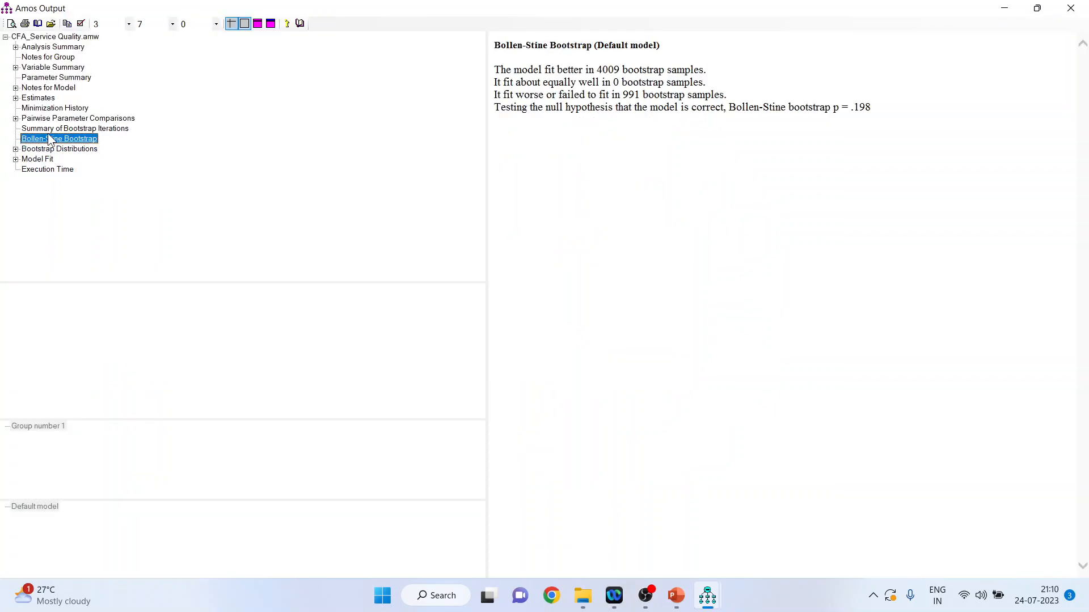
{"action": "left_click", "coordinate": [74, 129]}
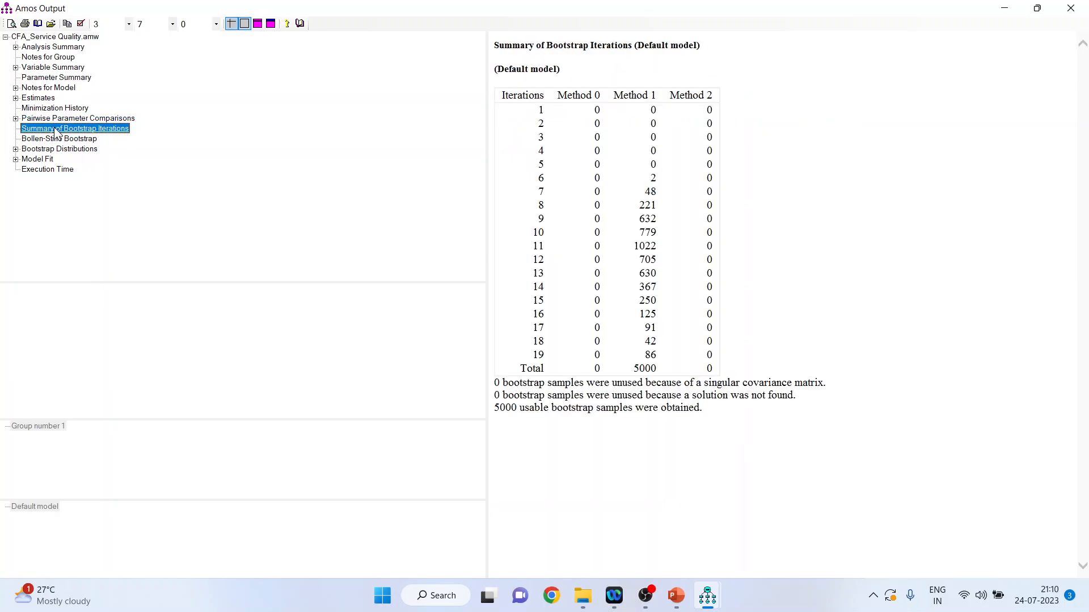
{"action": "left_click", "coordinate": [59, 149]}
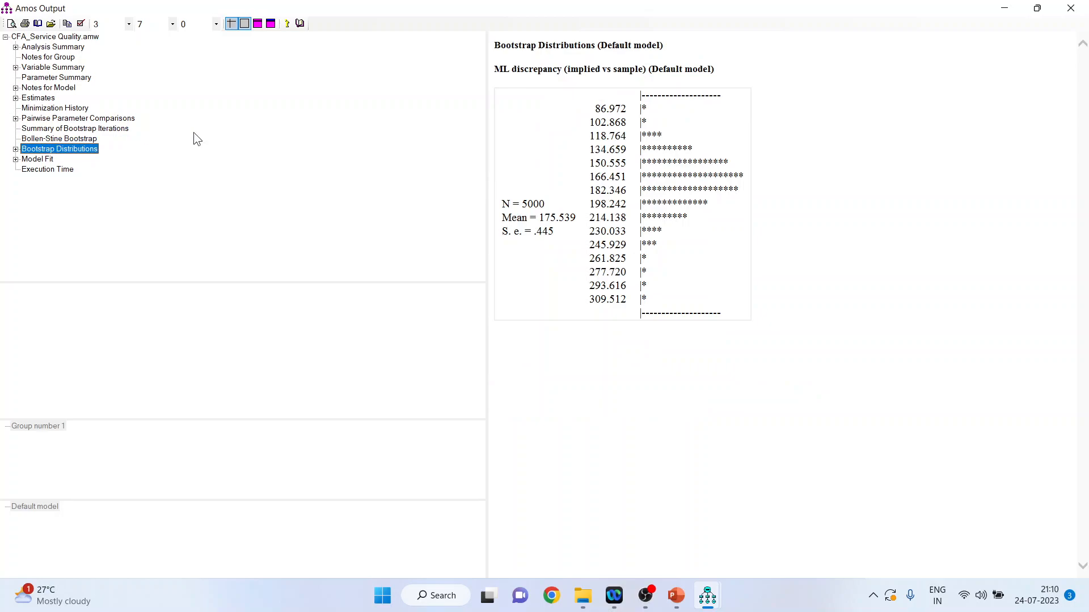
{"action": "mouse_move", "coordinate": [631, 113]}
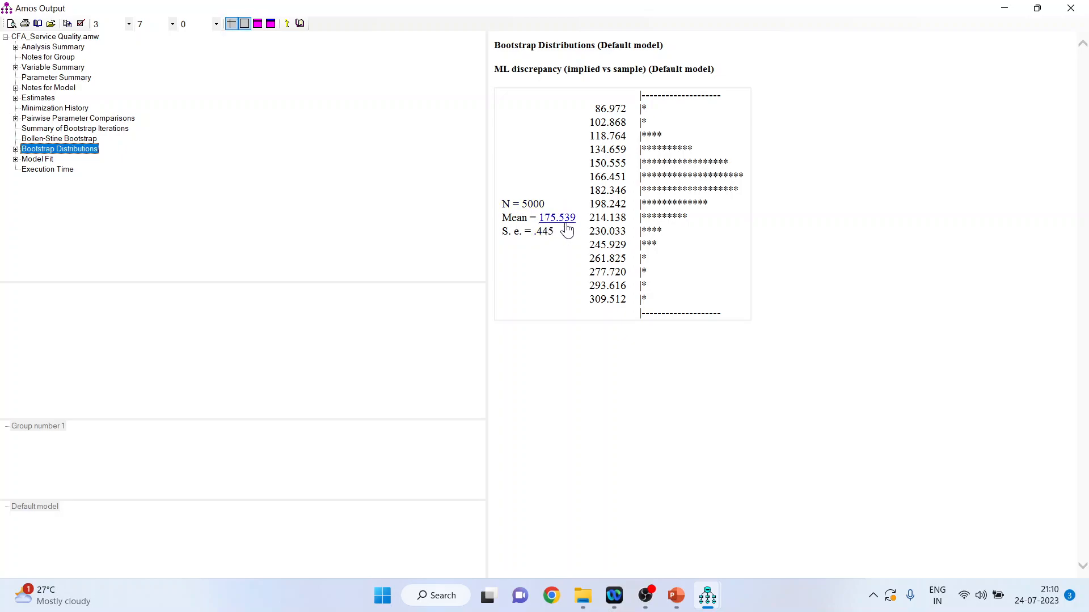
{"action": "mouse_move", "coordinate": [634, 193]}
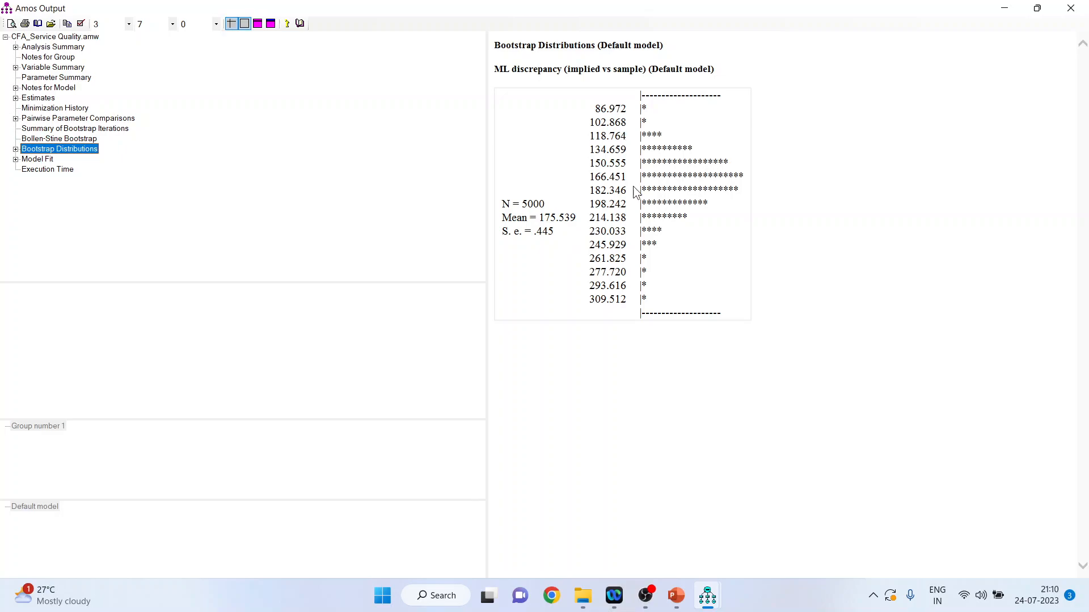
{"action": "mouse_move", "coordinate": [626, 271]}
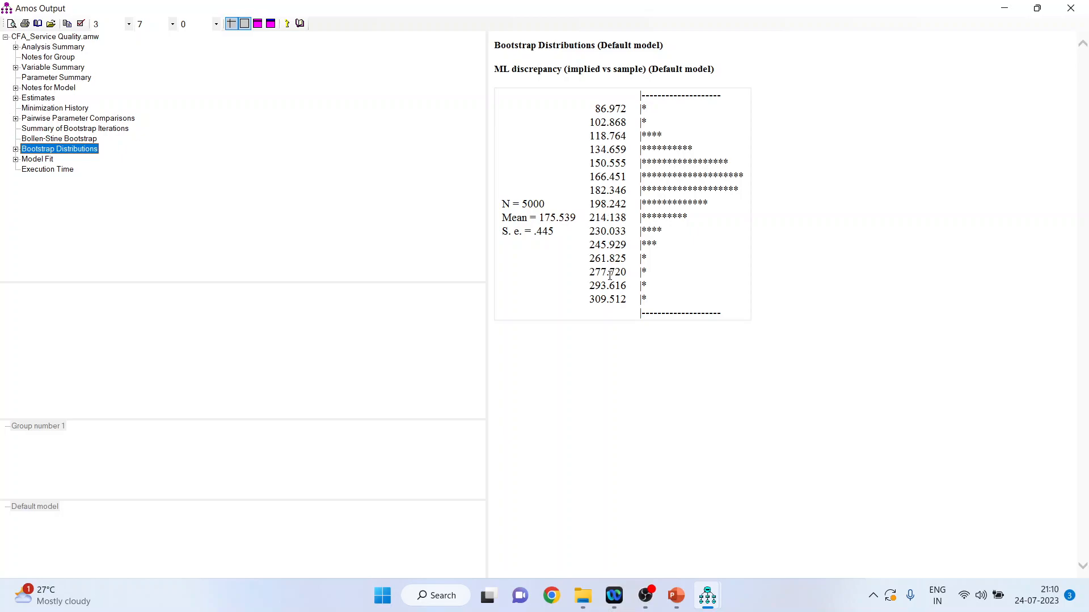
{"action": "mouse_move", "coordinate": [720, 232]}
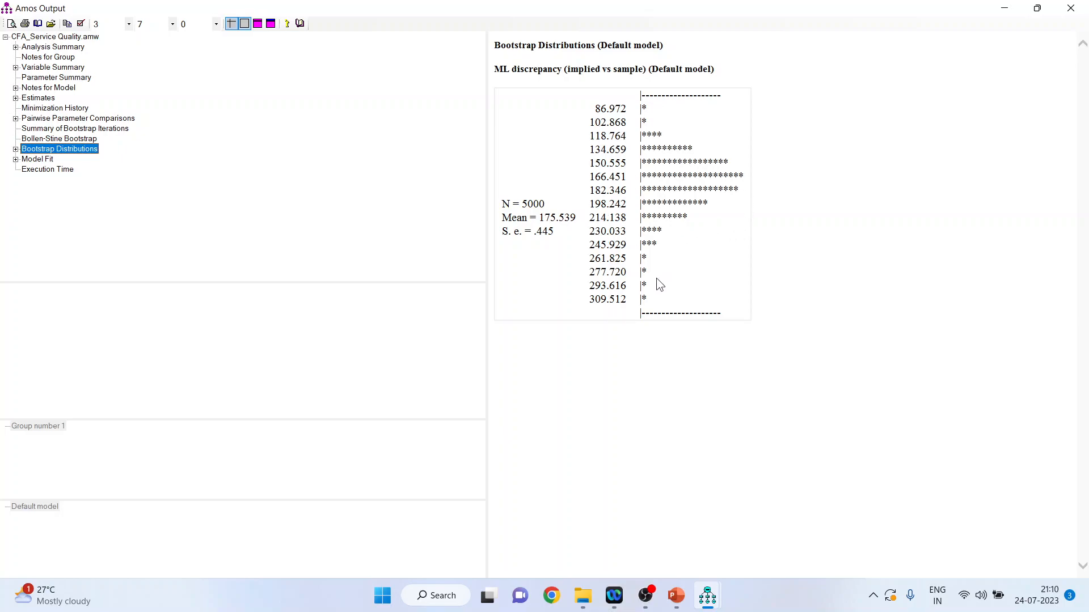
{"action": "mouse_move", "coordinate": [530, 303]}
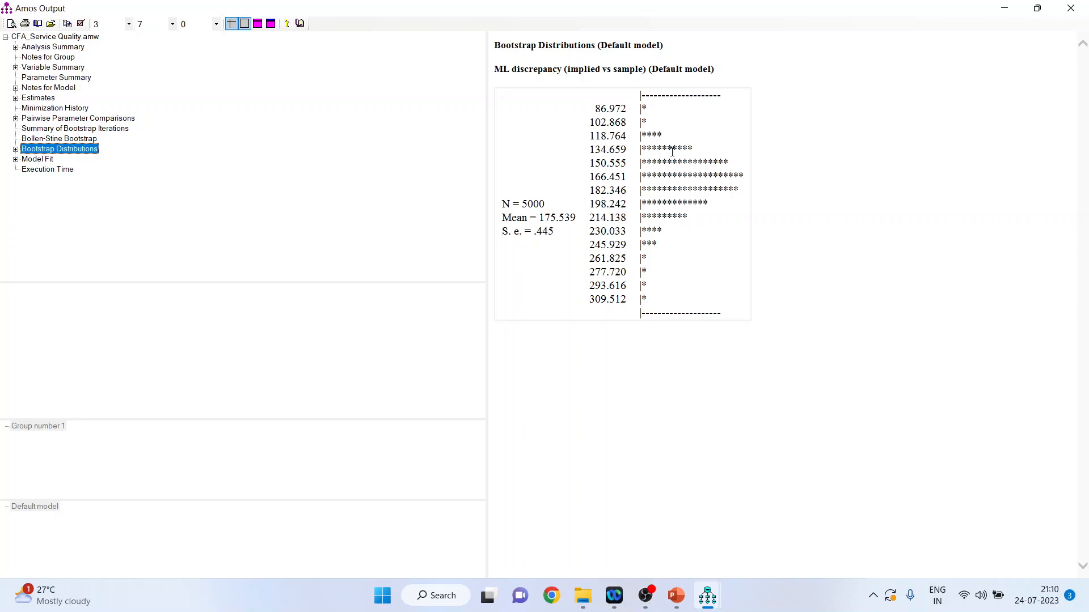
{"action": "mouse_move", "coordinate": [679, 272]}
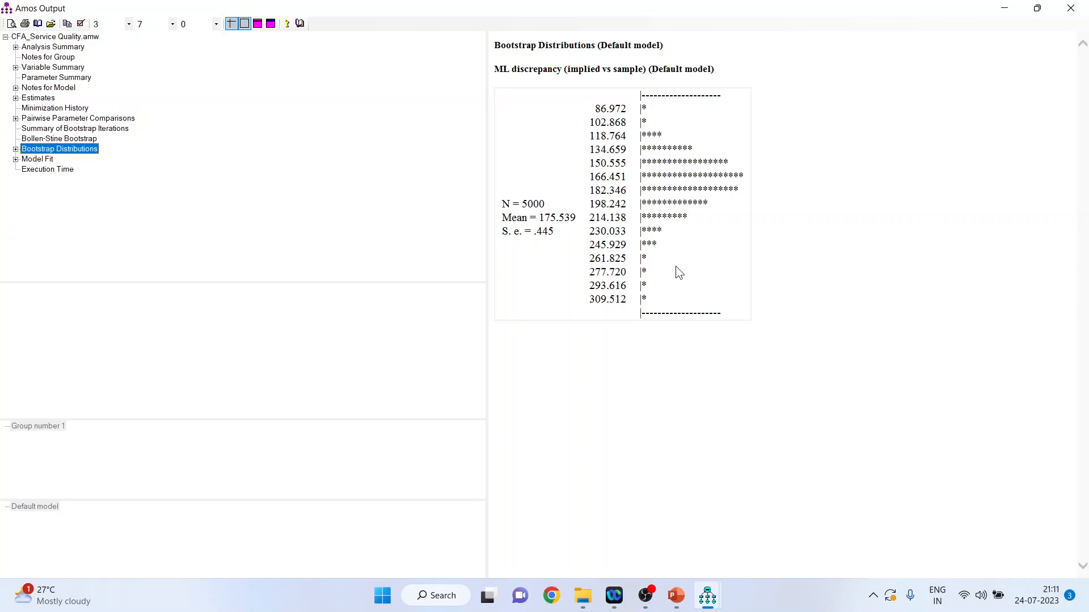
{"action": "mouse_move", "coordinate": [331, 207]}
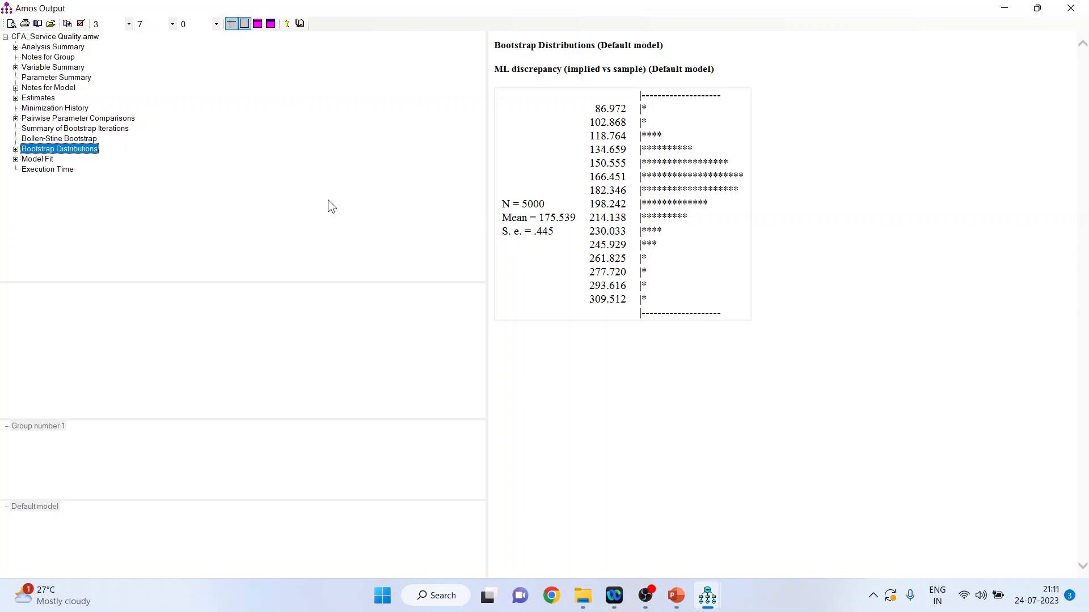
Step: Go back to the Bollen-Stine results: 4009 samples fit better, 991 worse, p = .198
{"action": "left_click", "coordinate": [59, 138]}
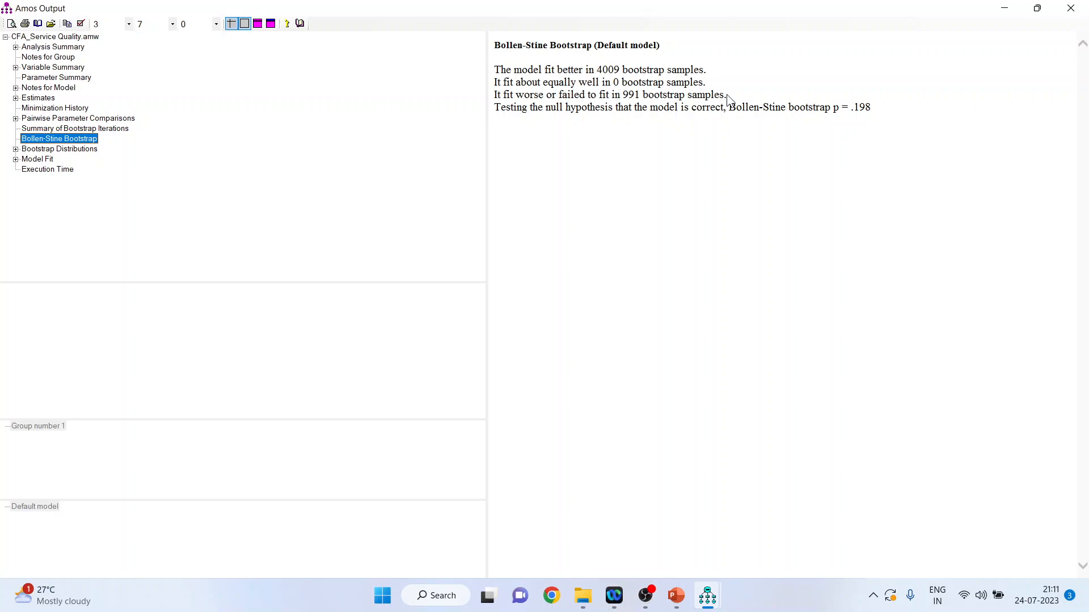
{"action": "mouse_move", "coordinate": [711, 188]}
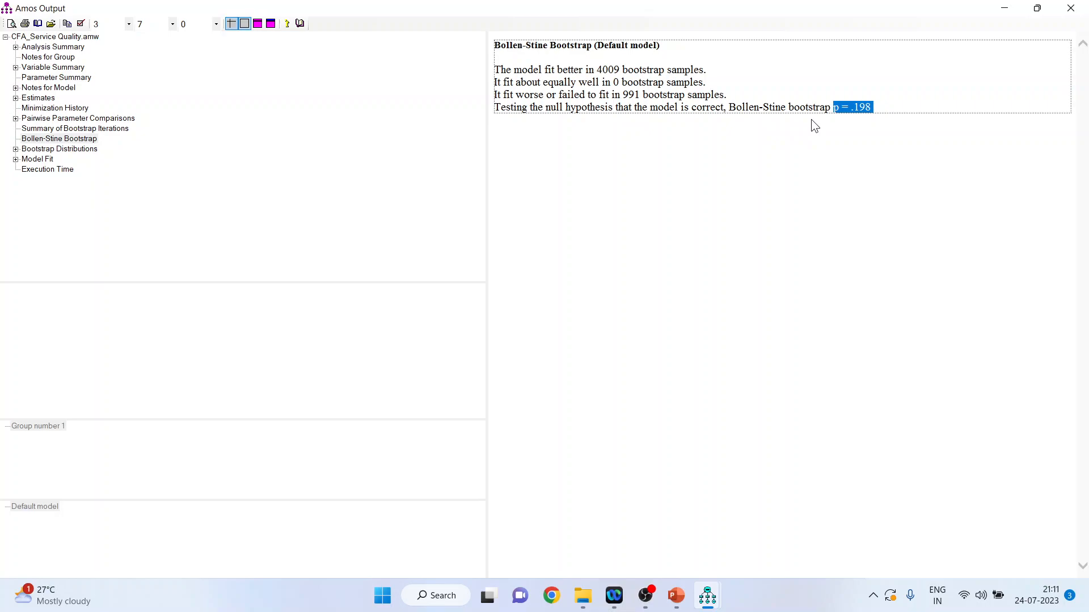
{"action": "mouse_move", "coordinate": [752, 143]}
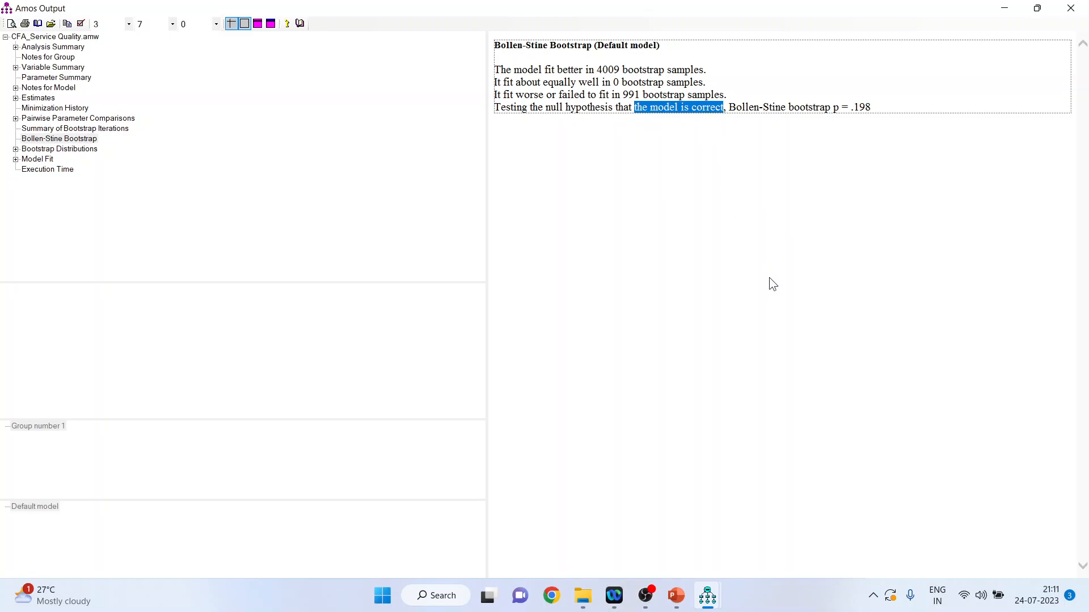
{"action": "mouse_move", "coordinate": [744, 452]}
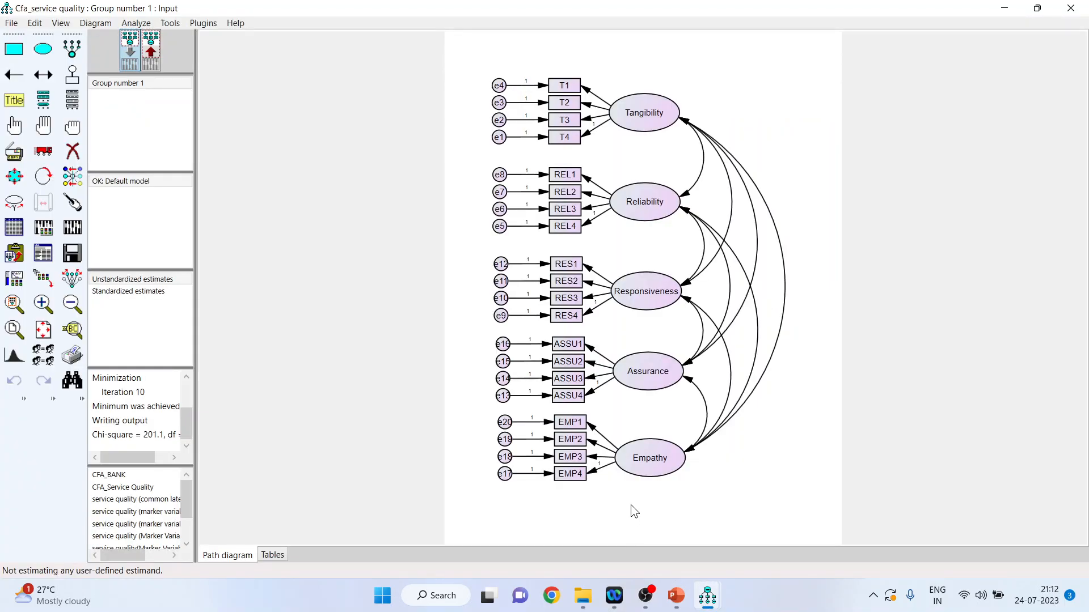
Step: Replace Bollen-Stine with bias-corrected 90% confidence intervals in the bootstrap settings
{"action": "left_click", "coordinate": [42, 228]}
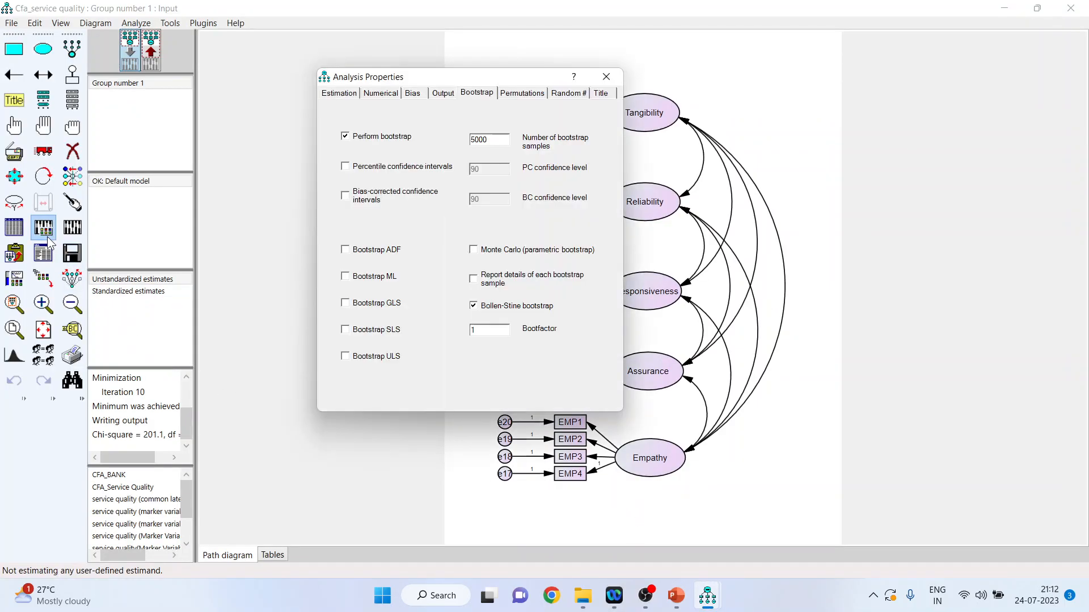
{"action": "left_click", "coordinate": [473, 305]}
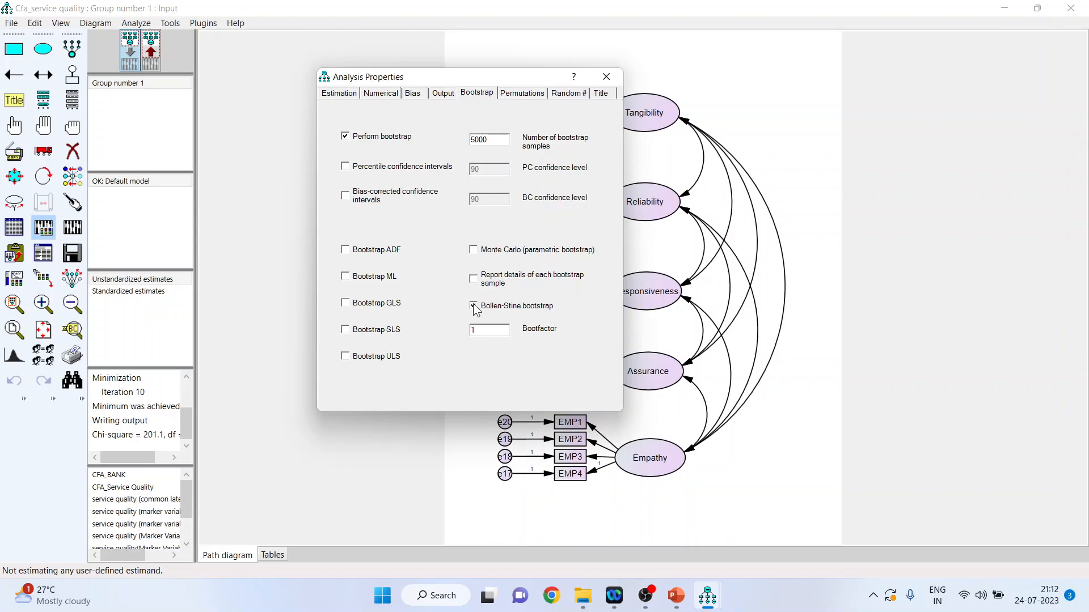
{"action": "left_click", "coordinate": [473, 306]}
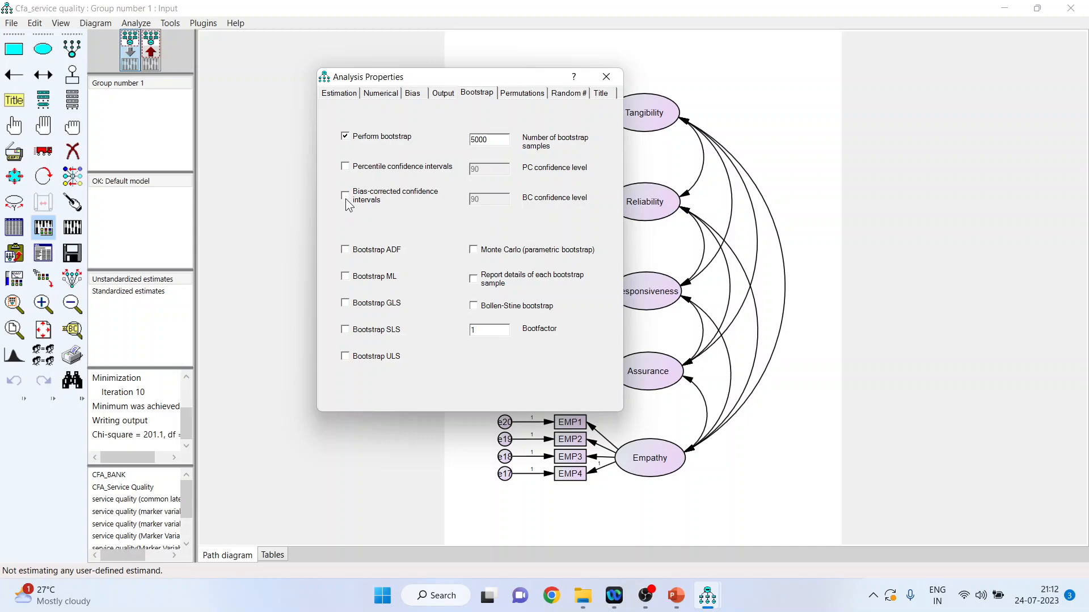
{"action": "left_click", "coordinate": [345, 195]}
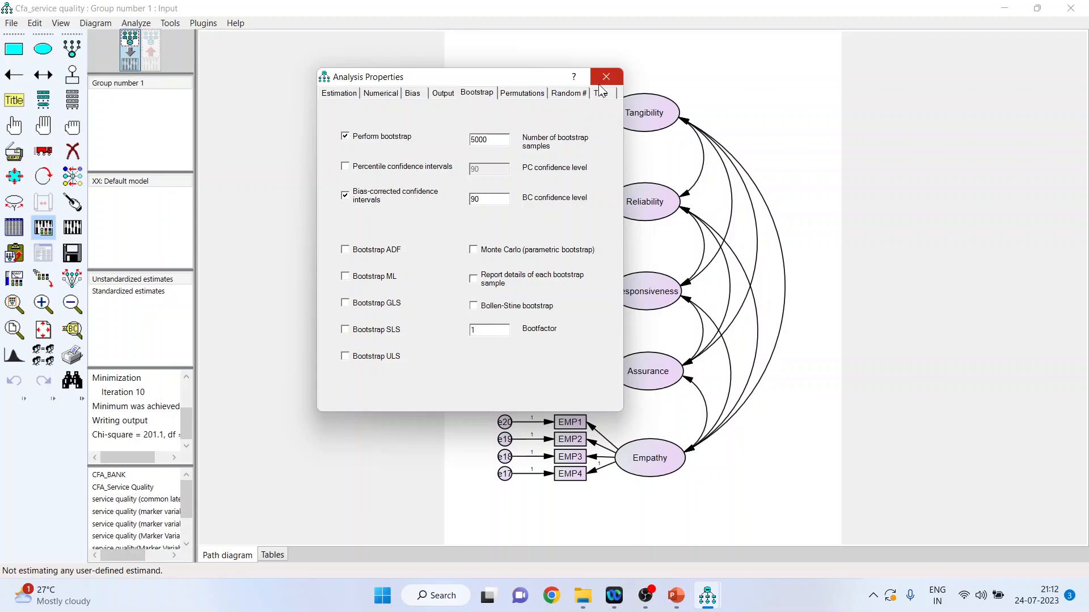
{"action": "left_click", "coordinate": [604, 77]}
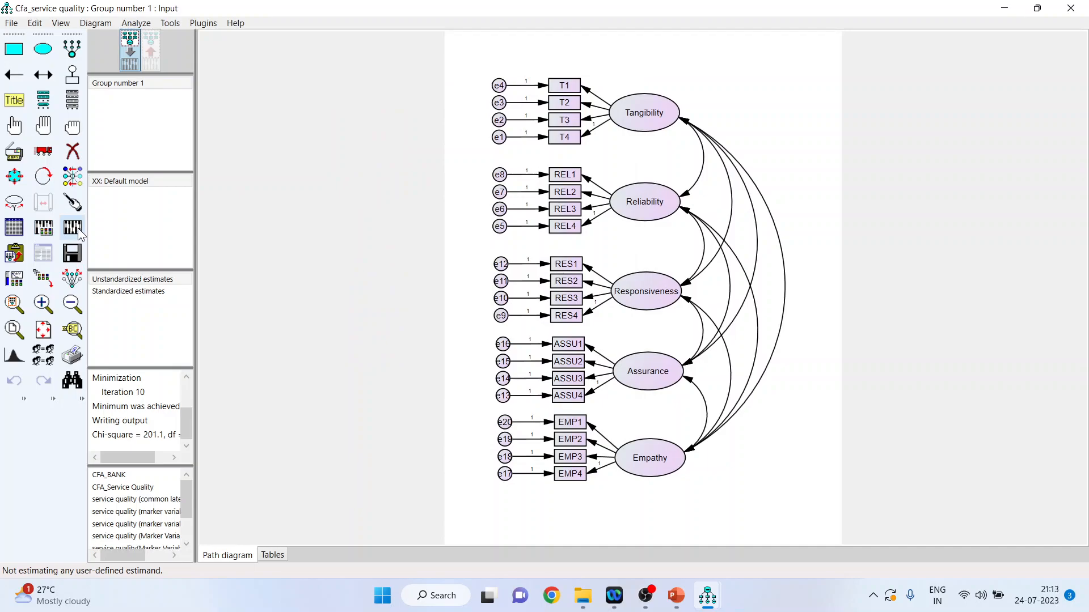
Step: Re-estimate the model and show the Regression Weights table in the text output
{"action": "left_click", "coordinate": [71, 227]}
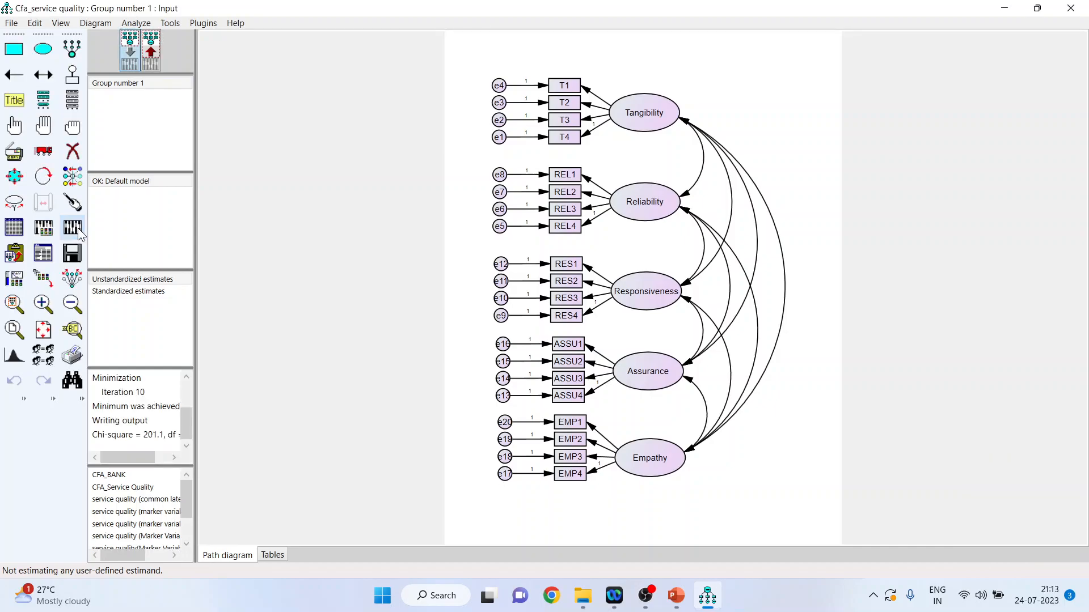
{"action": "left_click", "coordinate": [72, 228]}
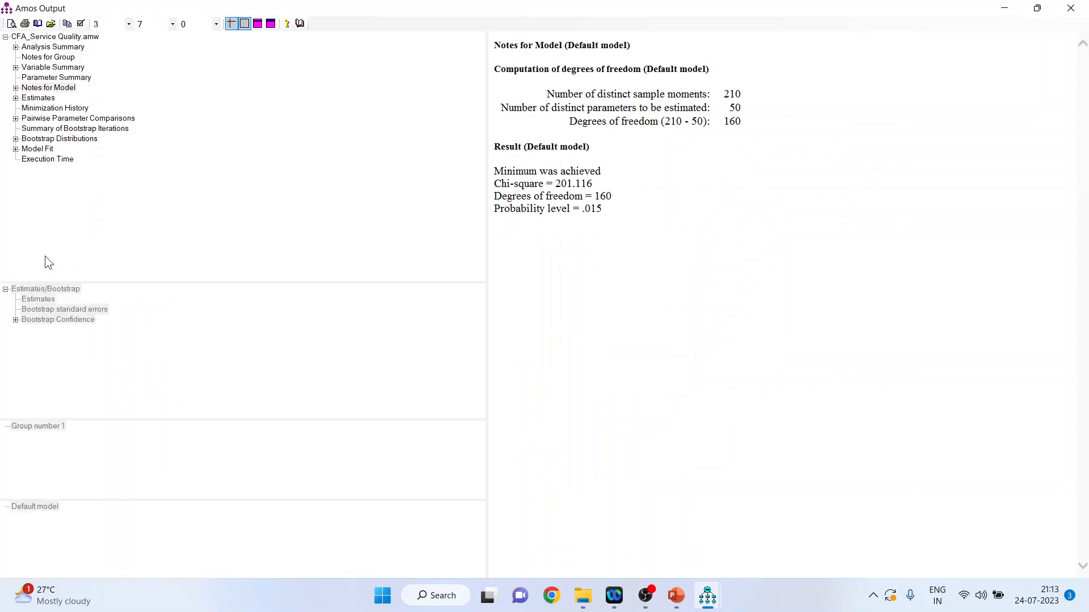
{"action": "mouse_move", "coordinate": [48, 262]}
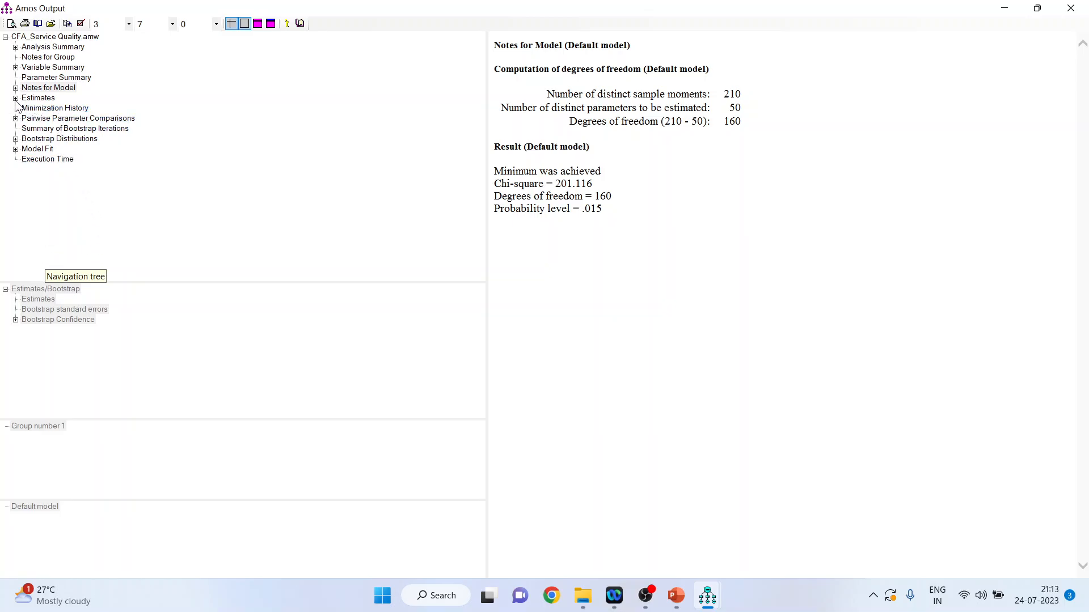
{"action": "left_click", "coordinate": [15, 97]}
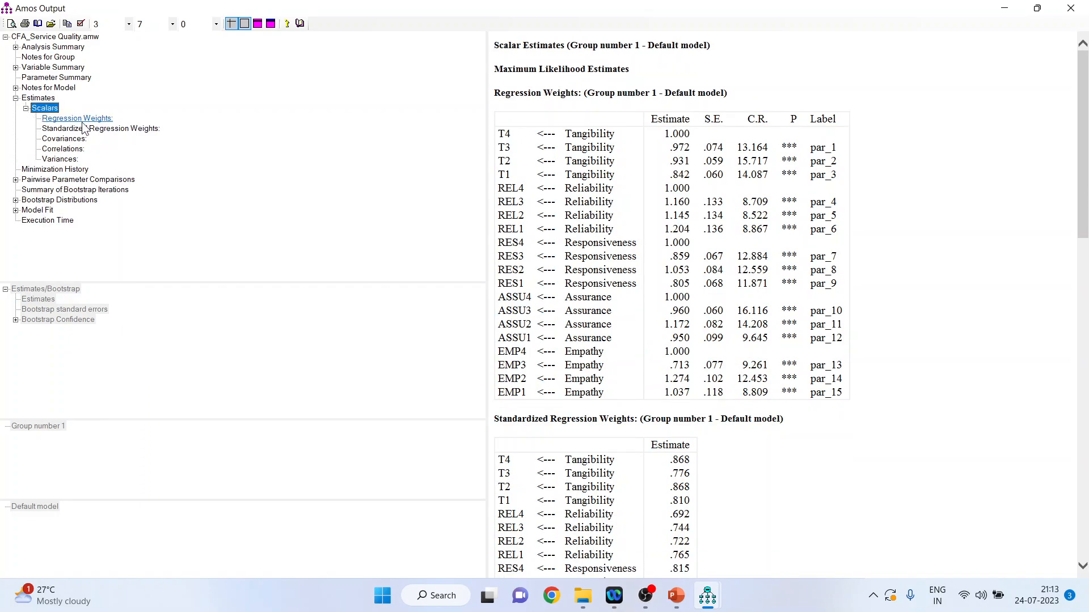
{"action": "left_click", "coordinate": [77, 118]}
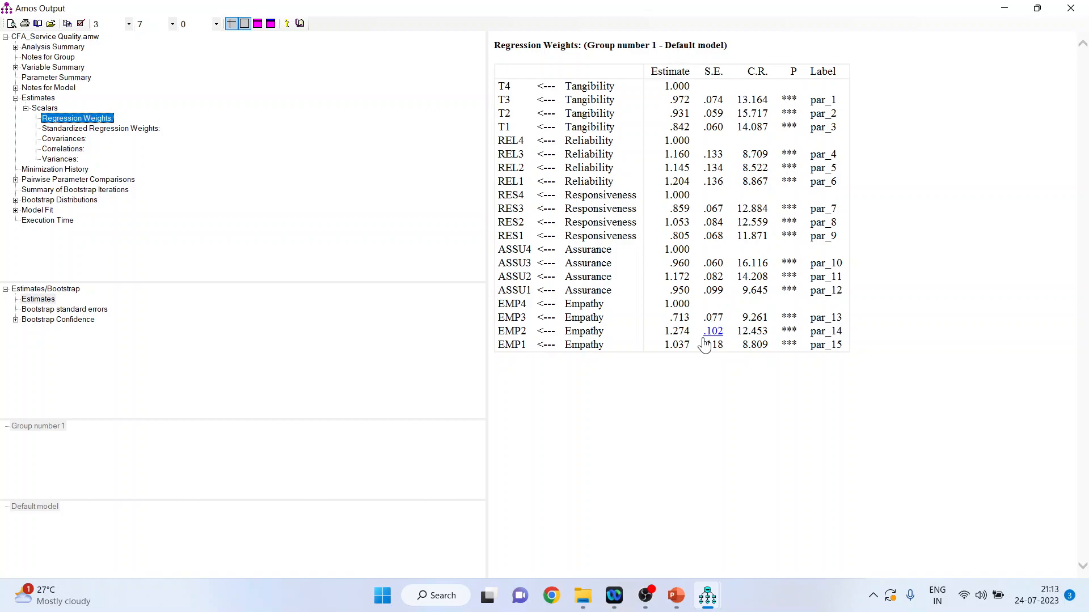
{"action": "mouse_move", "coordinate": [712, 99]}
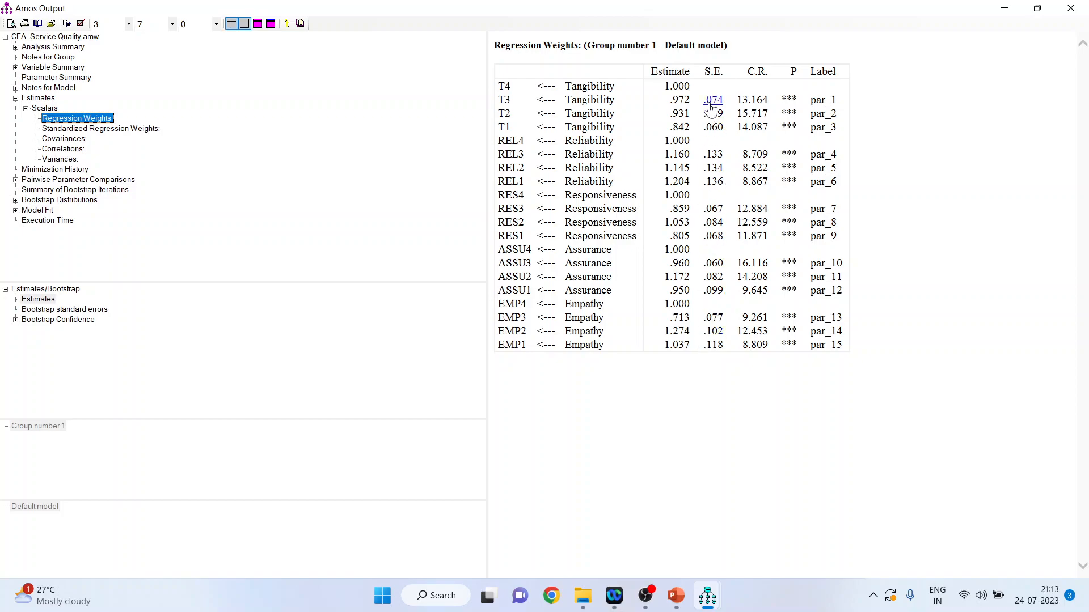
{"action": "mouse_move", "coordinate": [713, 108]}
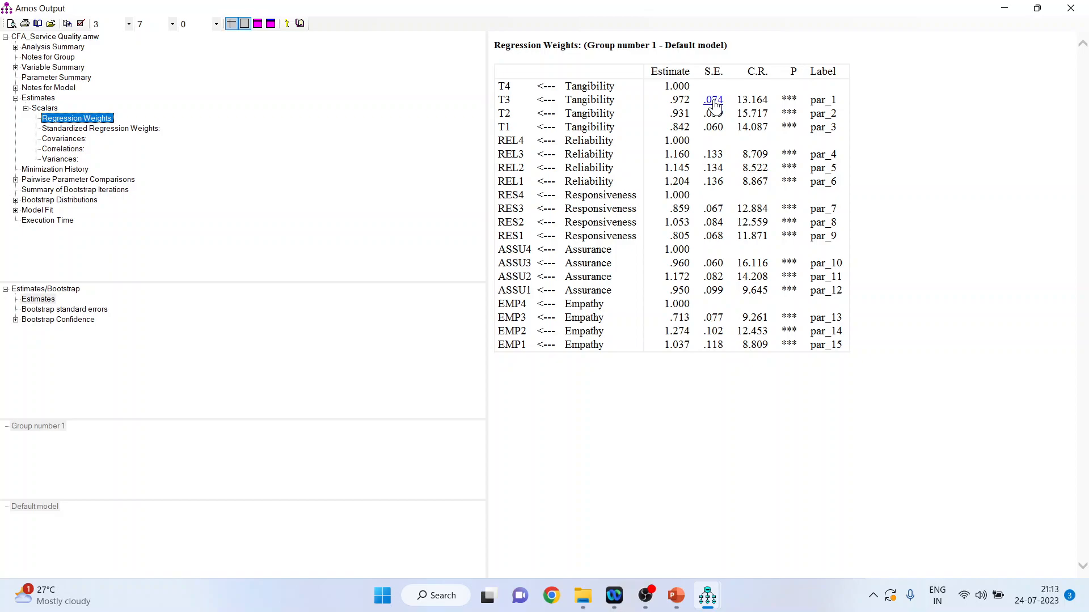
{"action": "mouse_move", "coordinate": [721, 390]}
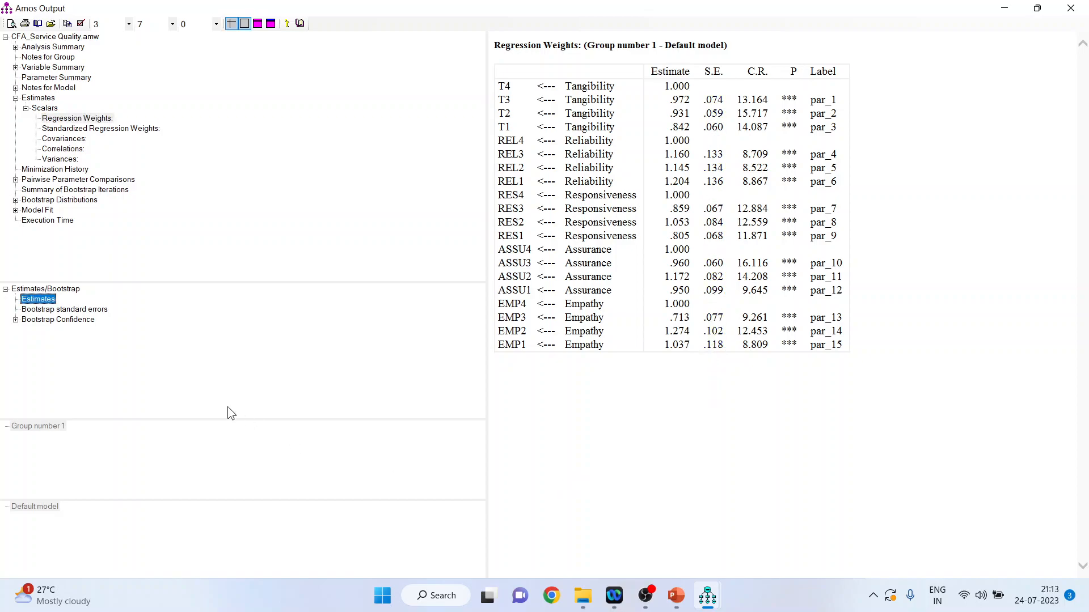
{"action": "mouse_move", "coordinate": [64, 309]}
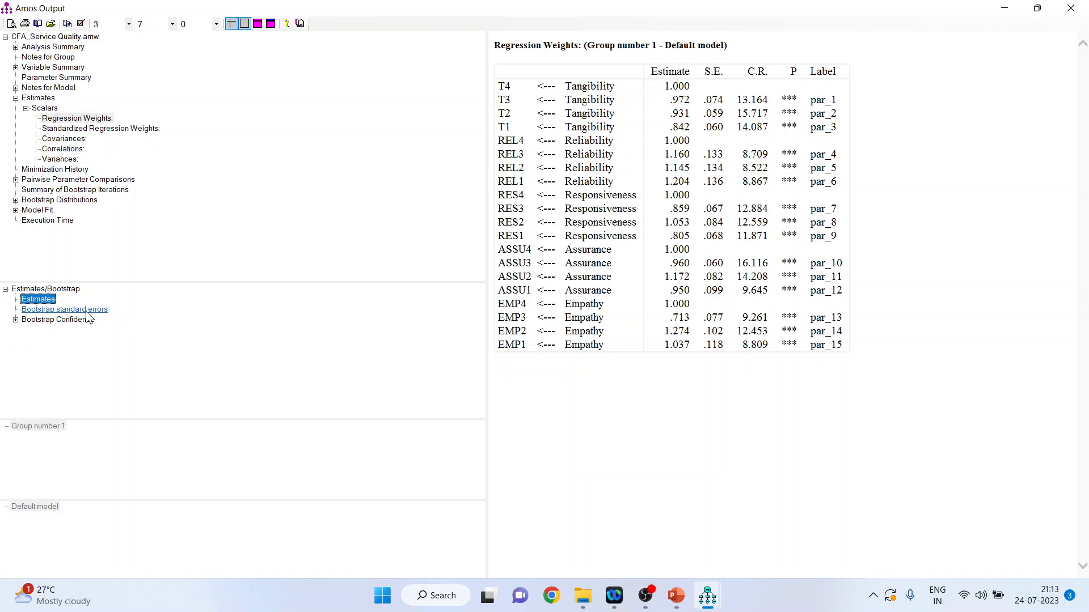
Step: Show the regression weights' bootstrap SE, mean, bias and SE-bias table
{"action": "left_click", "coordinate": [64, 309]}
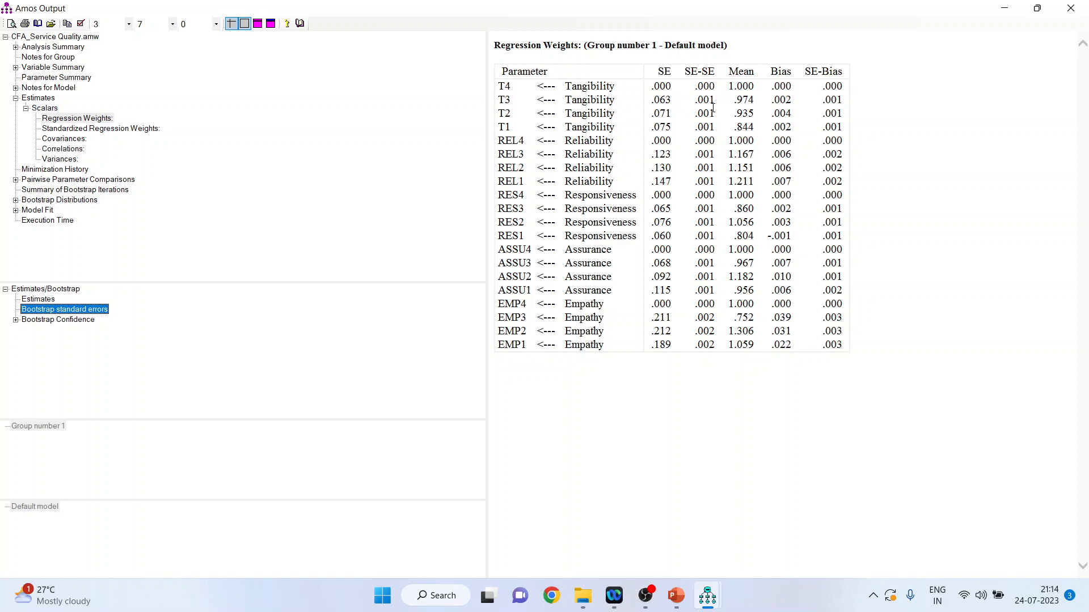
{"action": "mouse_move", "coordinate": [660, 125]}
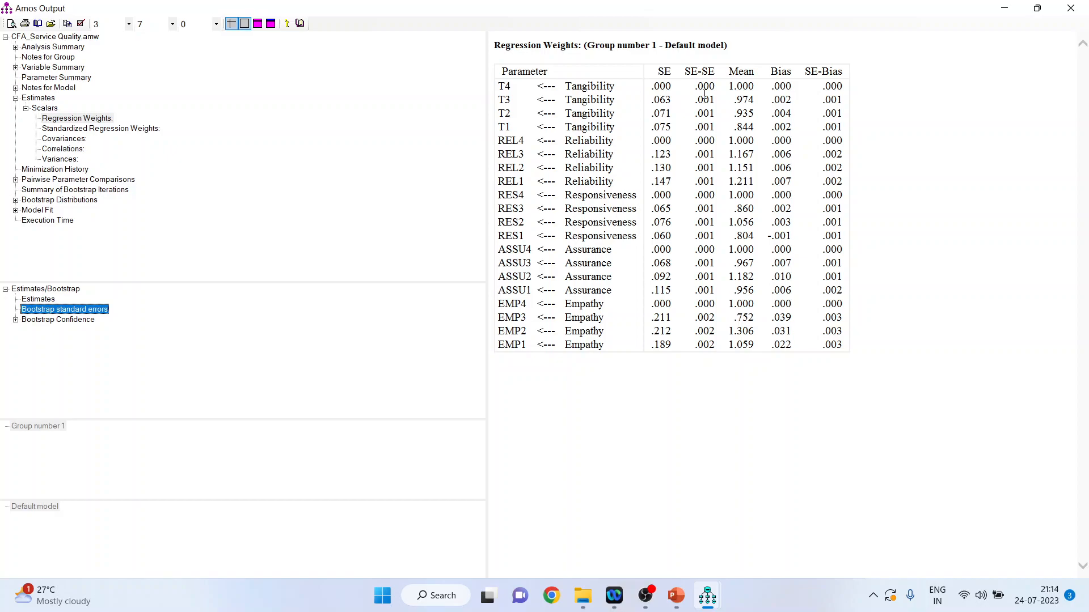
{"action": "mouse_move", "coordinate": [152, 328]}
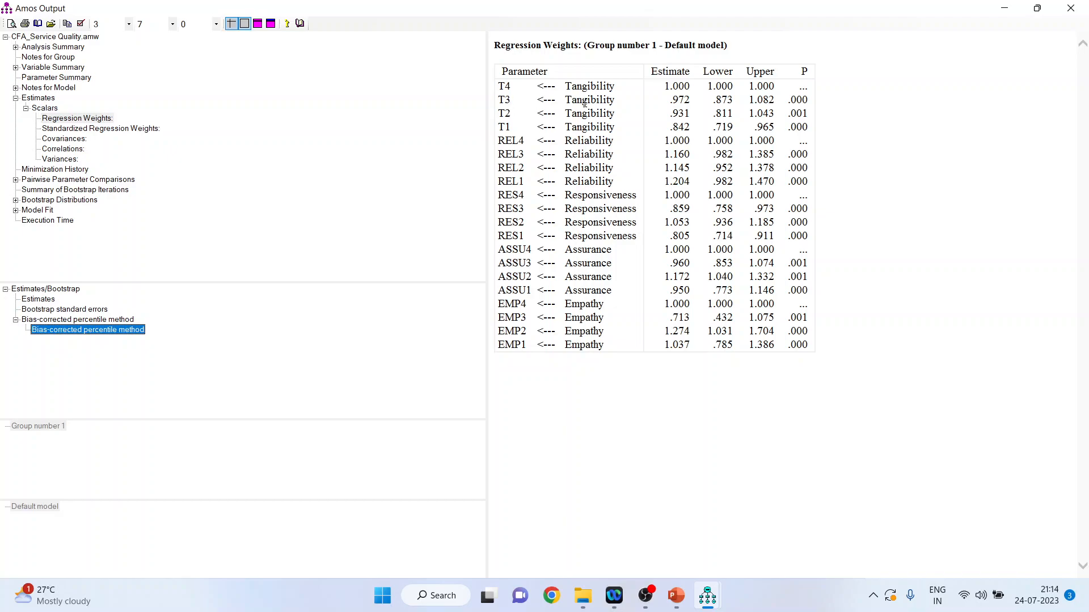
{"action": "mouse_move", "coordinate": [516, 95]}
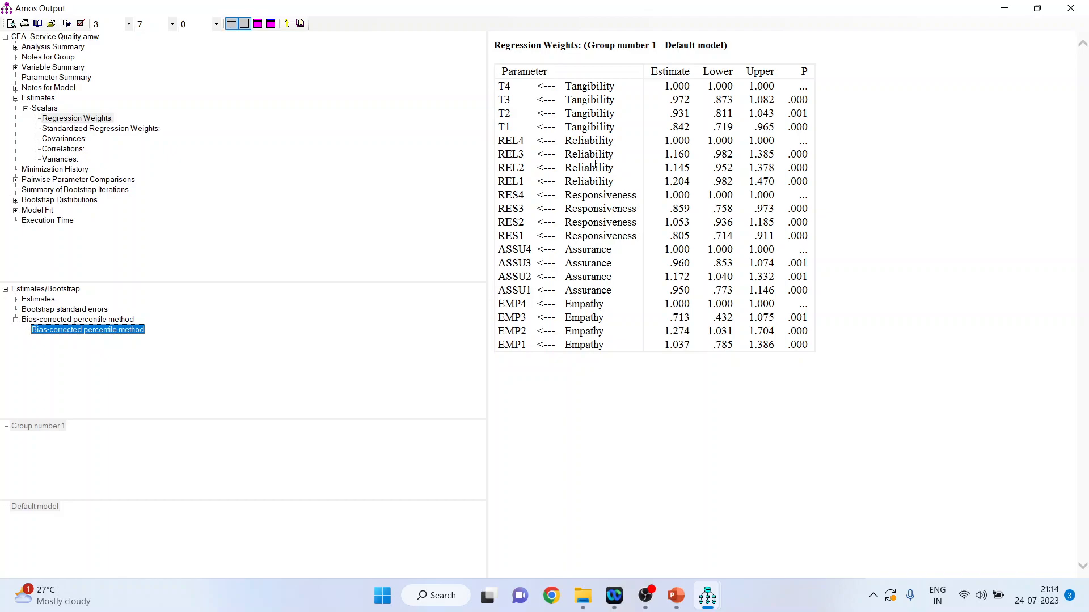
{"action": "mouse_move", "coordinate": [608, 245]}
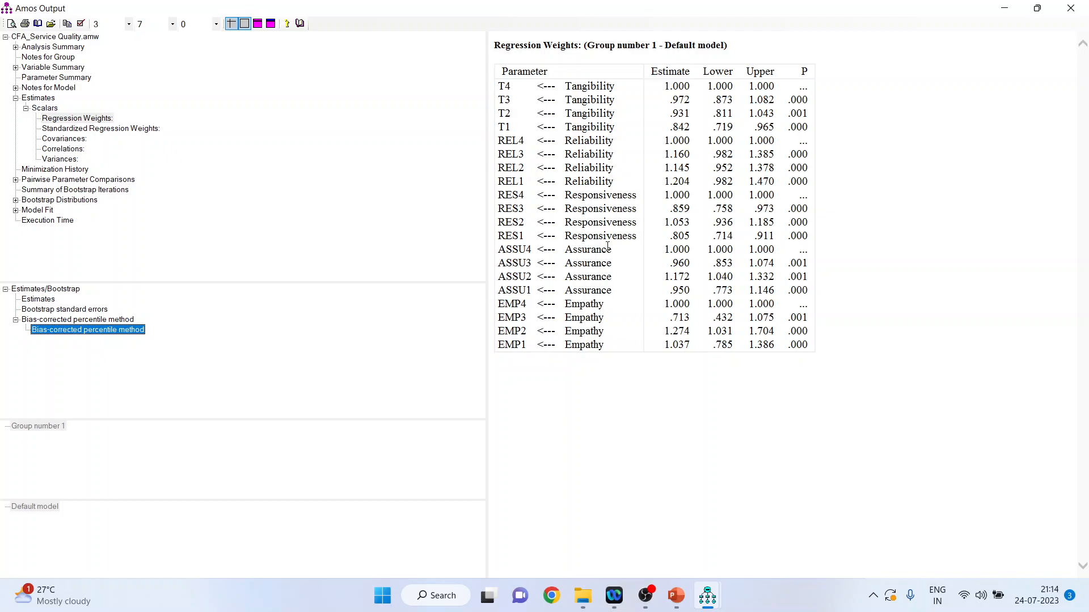
{"action": "mouse_move", "coordinate": [769, 294]}
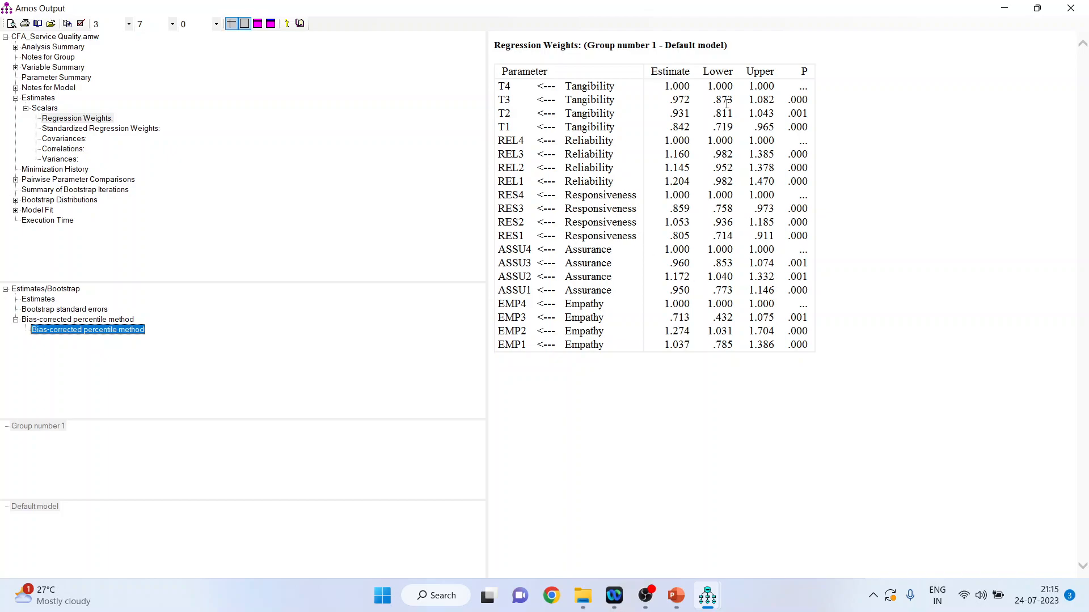
{"action": "mouse_move", "coordinate": [759, 85]}
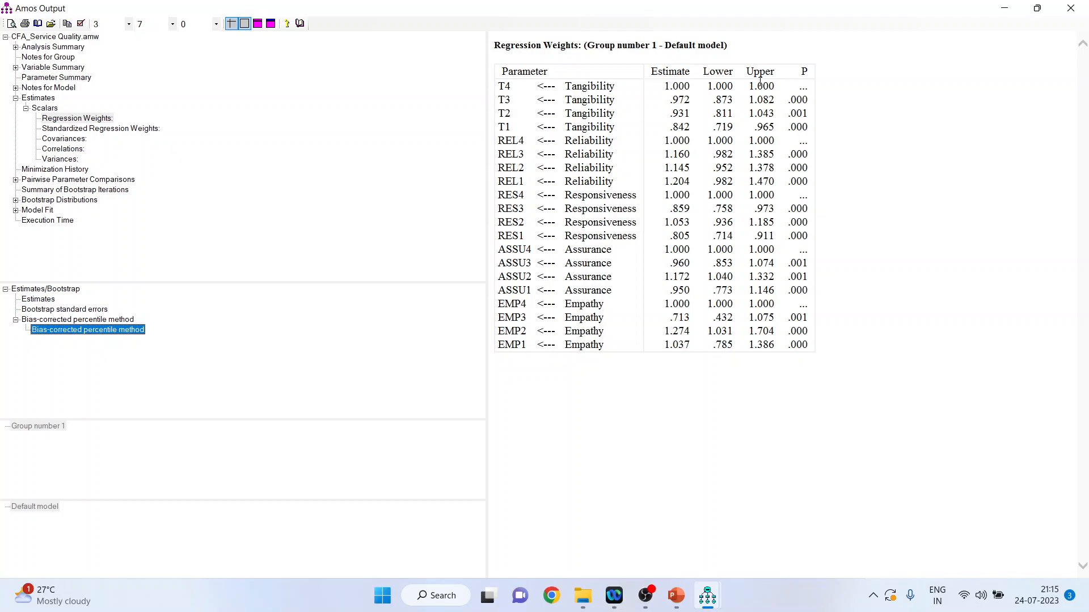
{"action": "mouse_move", "coordinate": [754, 109]}
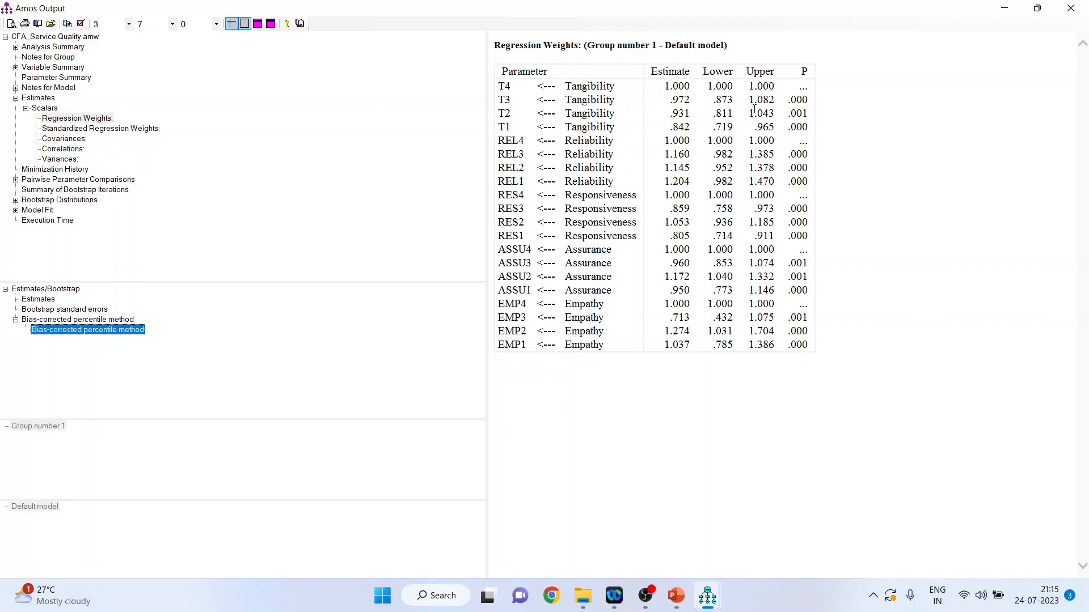
{"action": "mouse_move", "coordinate": [714, 213]}
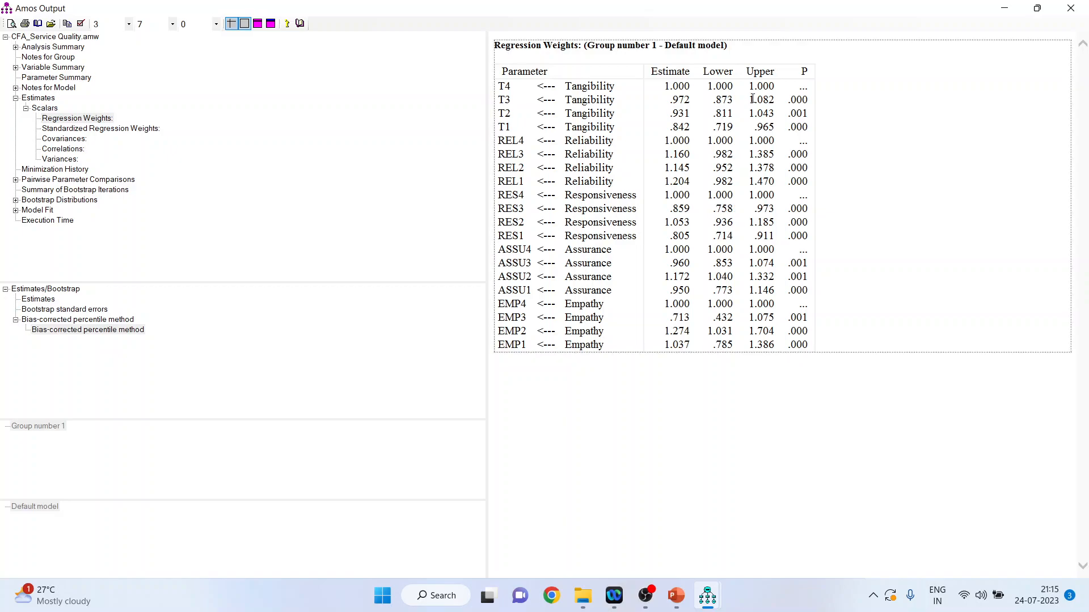
{"action": "mouse_move", "coordinate": [507, 113]}
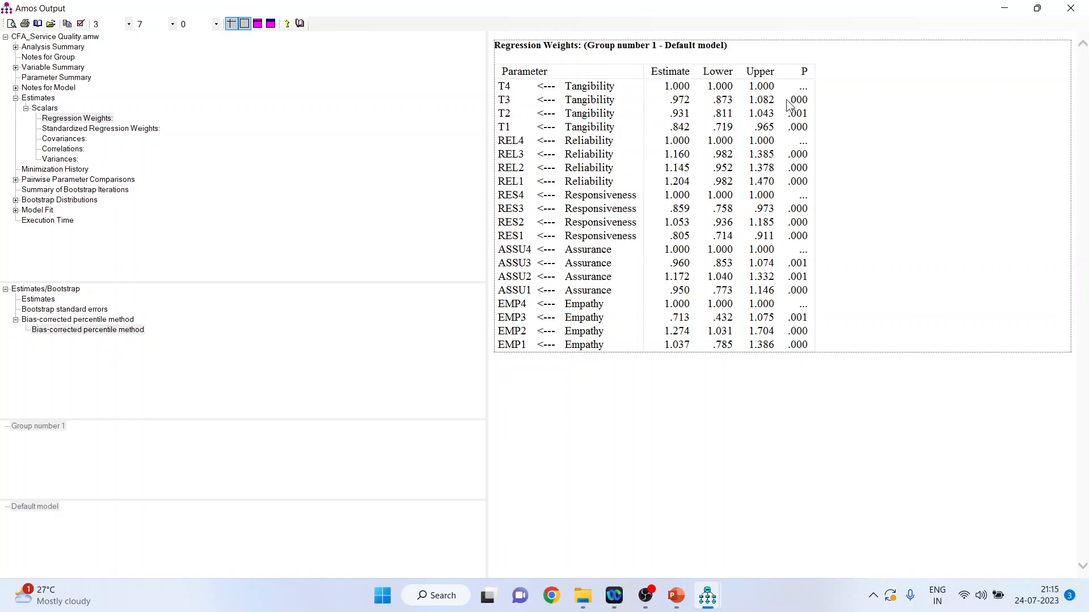
{"action": "left_click", "coordinate": [797, 99]}
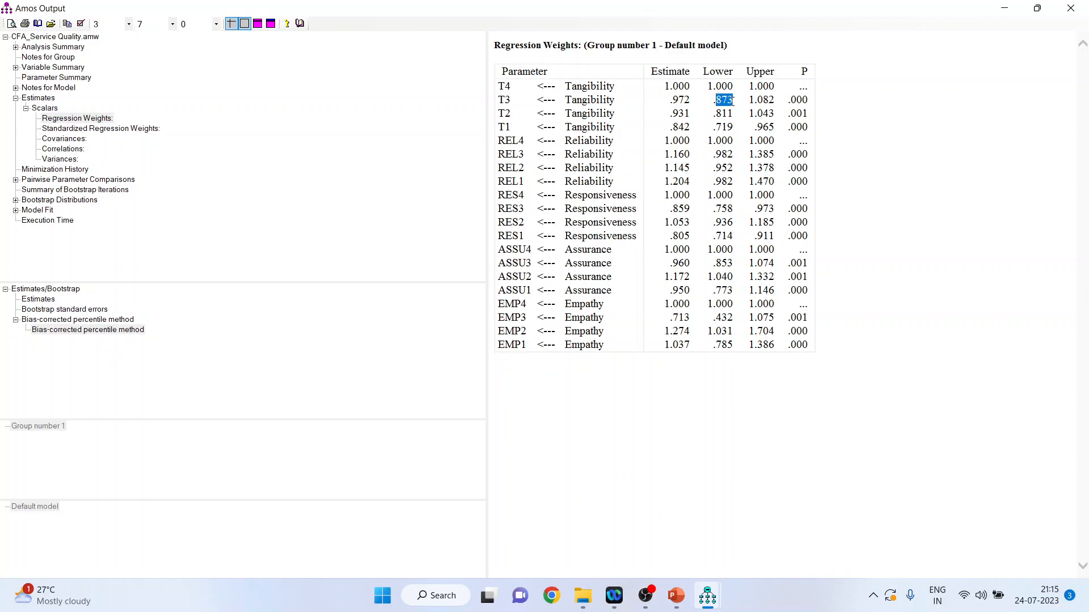
{"action": "left_click", "coordinate": [760, 99]}
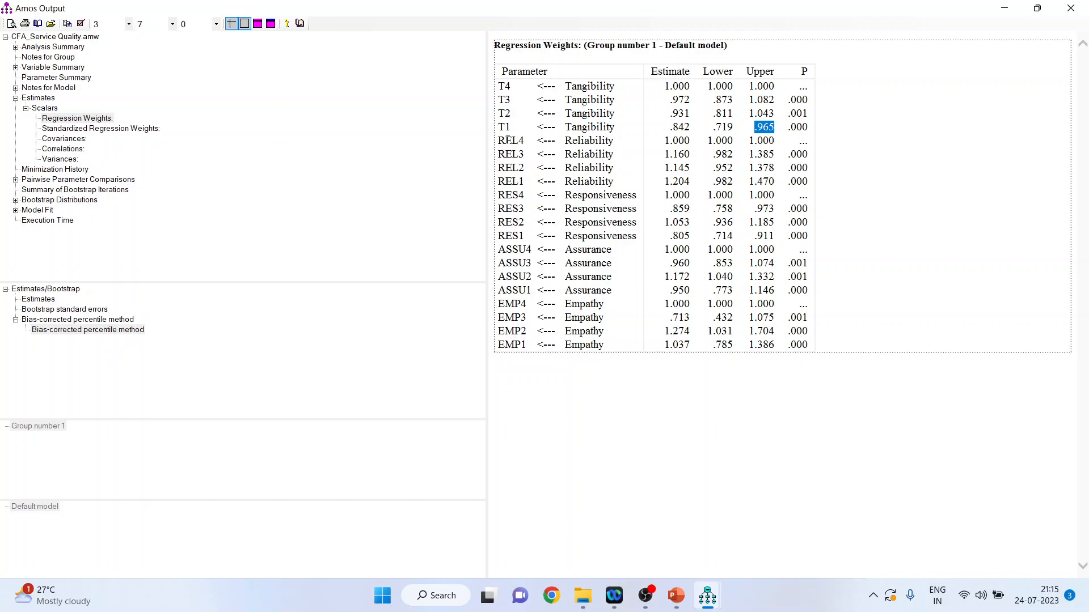
{"action": "mouse_move", "coordinate": [707, 221]}
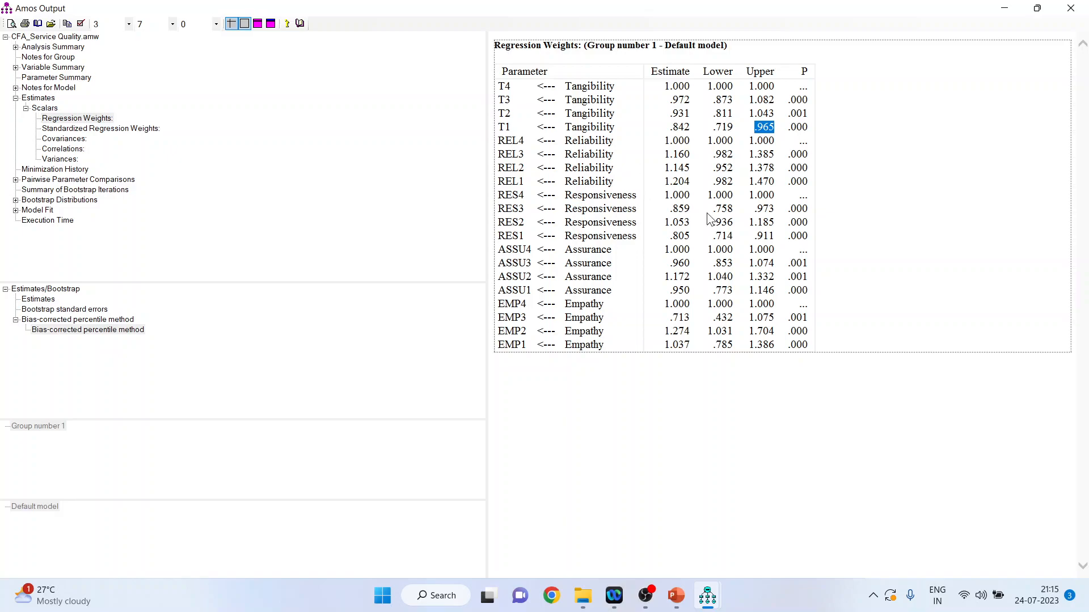
{"action": "left_click", "coordinate": [722, 236]}
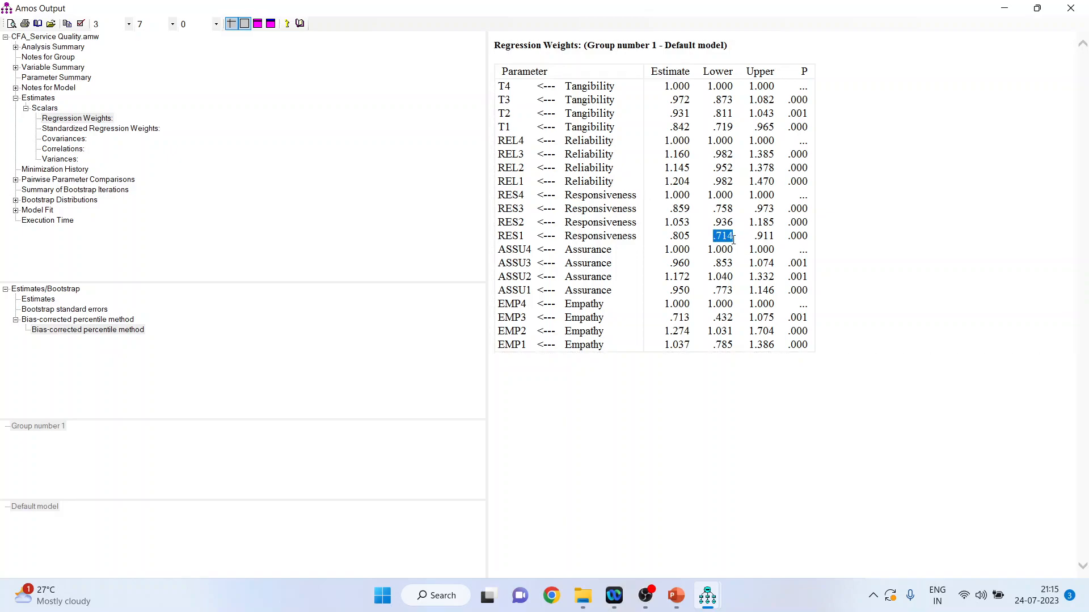
{"action": "mouse_move", "coordinate": [761, 239]}
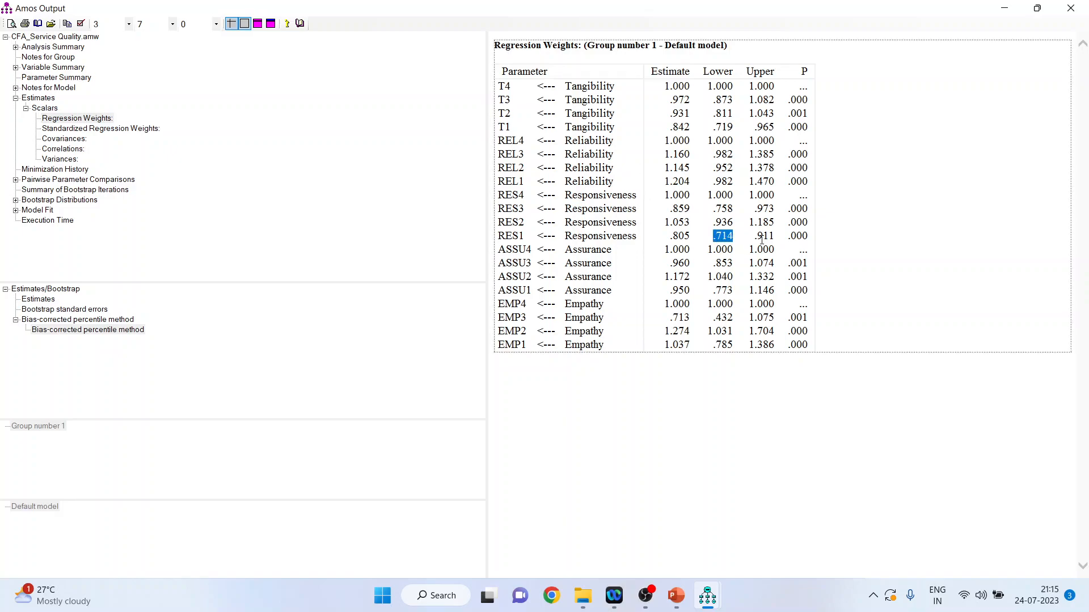
{"action": "left_click", "coordinate": [761, 235]}
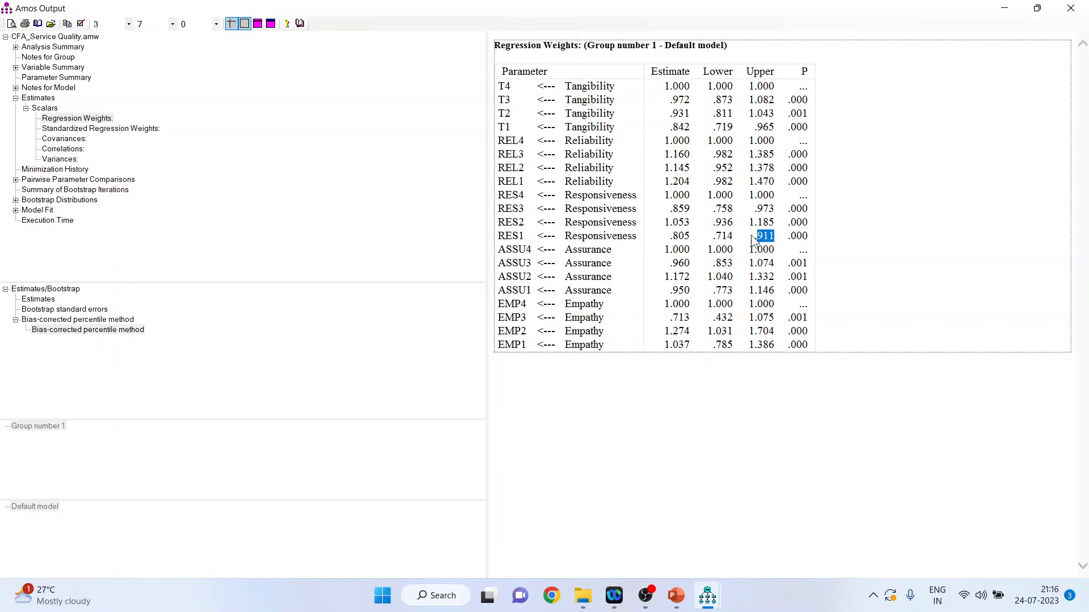
{"action": "mouse_move", "coordinate": [745, 153]}
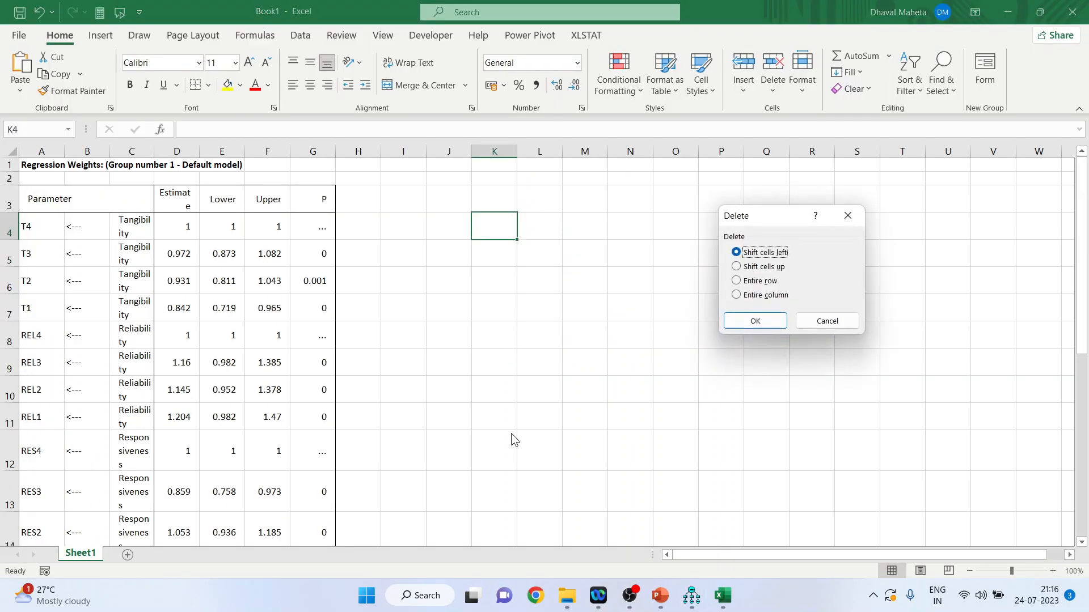
Step: Change T2's bounds to -0.811 and -1.043 and T1's lower bound to -0.719
{"action": "left_click", "coordinate": [754, 321]}
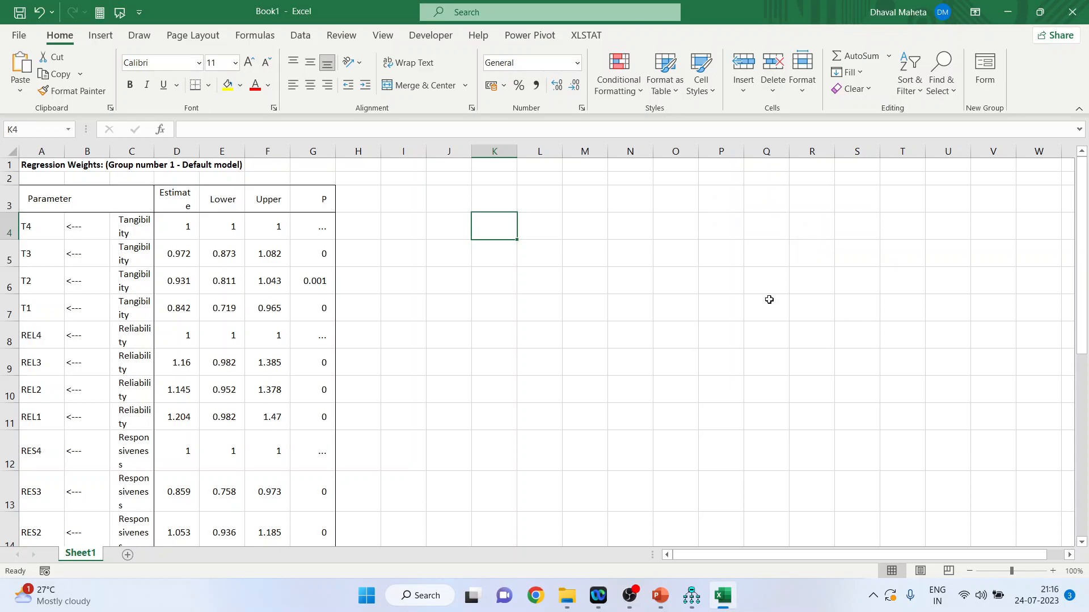
{"action": "mouse_move", "coordinate": [390, 292]}
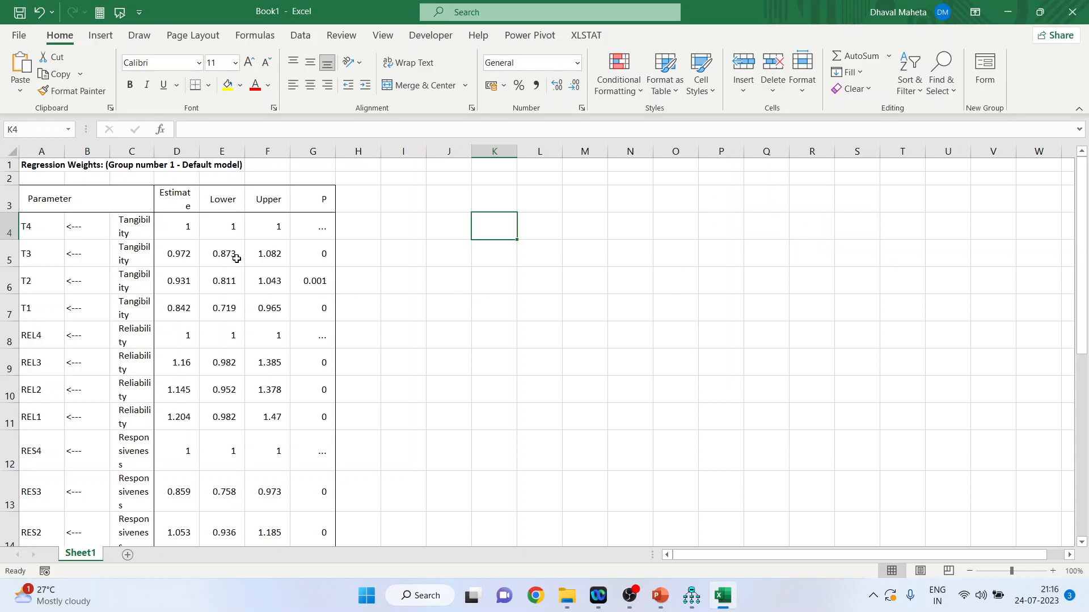
{"action": "left_click", "coordinate": [267, 254]}
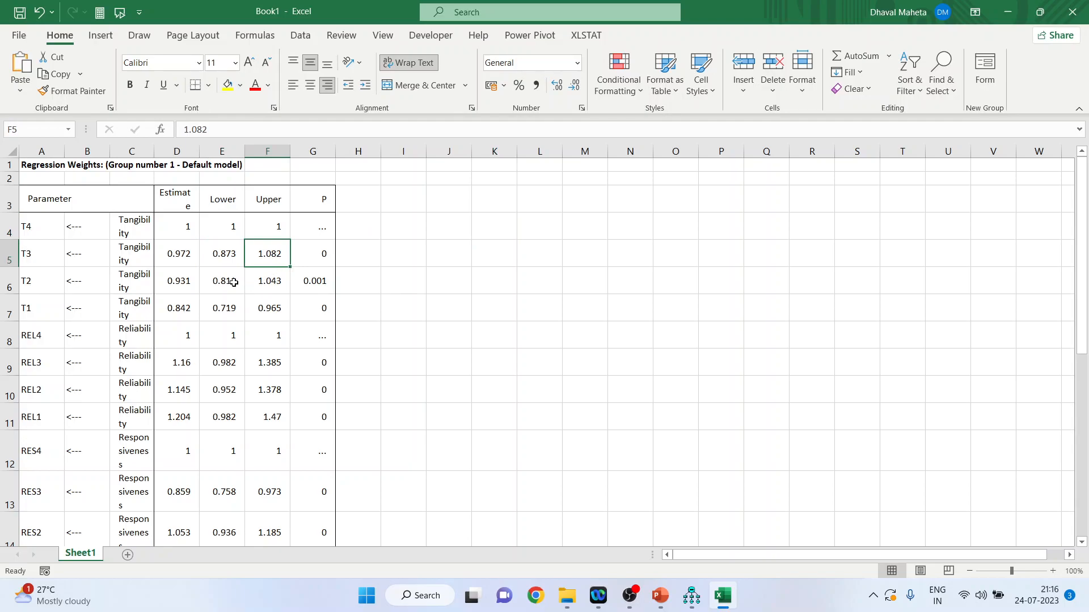
{"action": "left_click", "coordinate": [222, 280]}
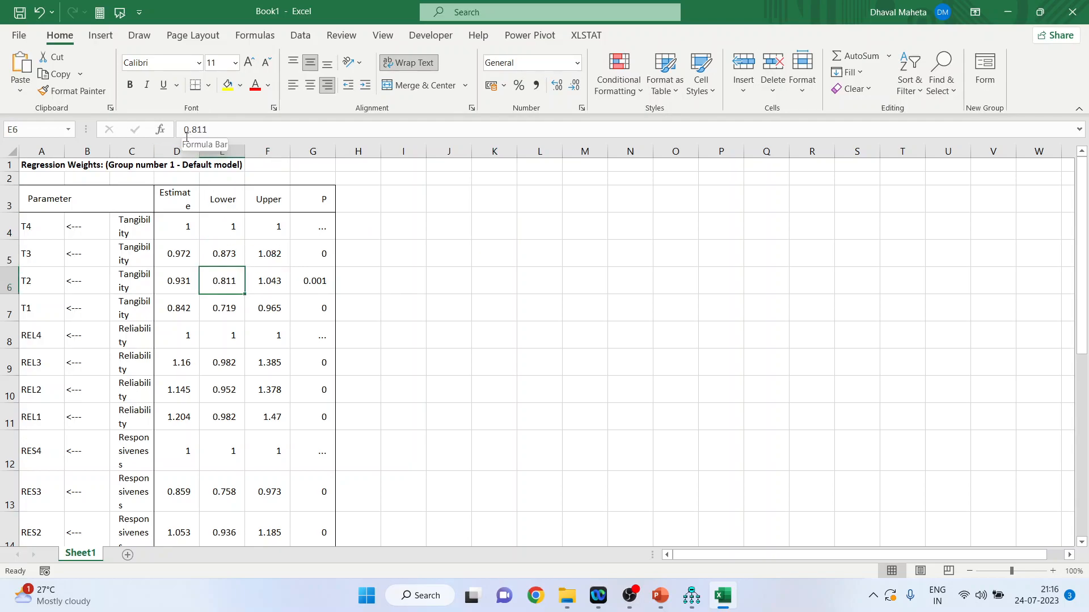
{"action": "double_click", "coordinate": [222, 281]}
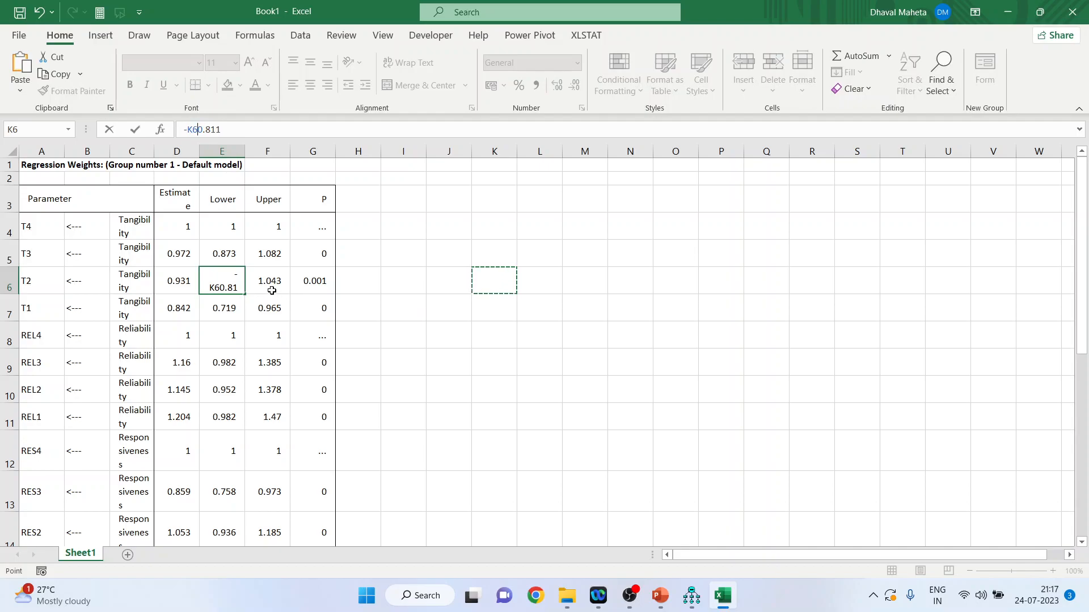
{"action": "left_click", "coordinate": [772, 70]}
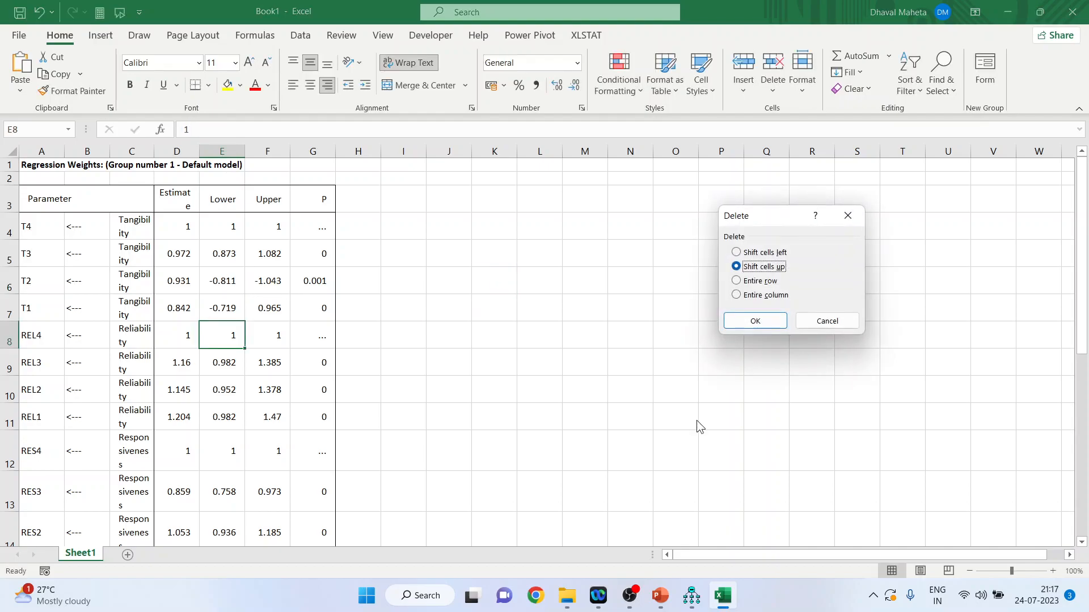
{"action": "left_click", "coordinate": [754, 321]}
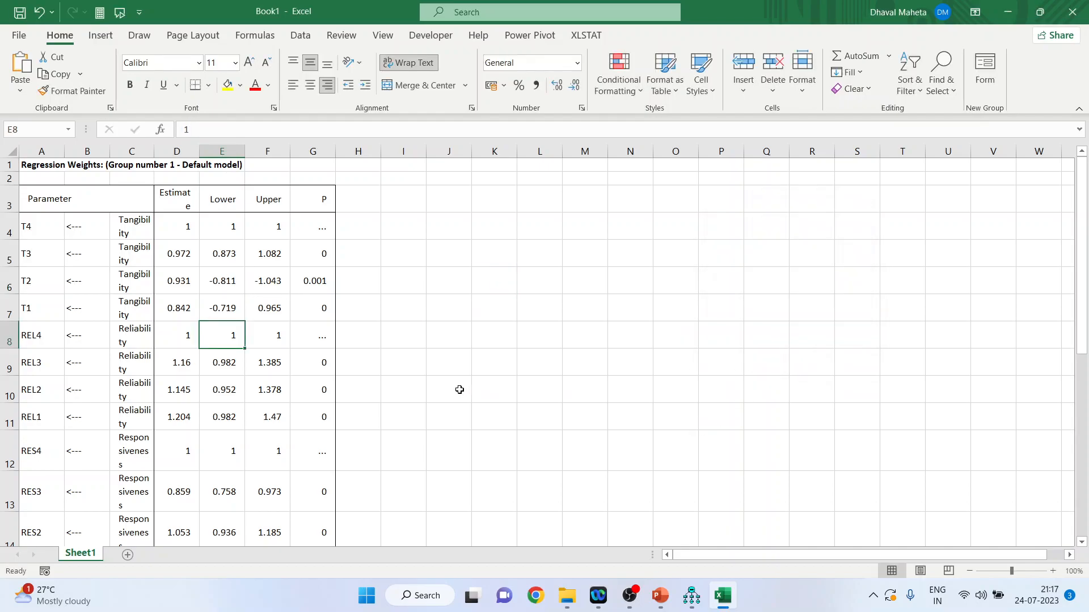
Step: Select the T3, T2 and T1 rows to compare interval signs, then return to PowerPoint
{"action": "left_click", "coordinate": [267, 253]}
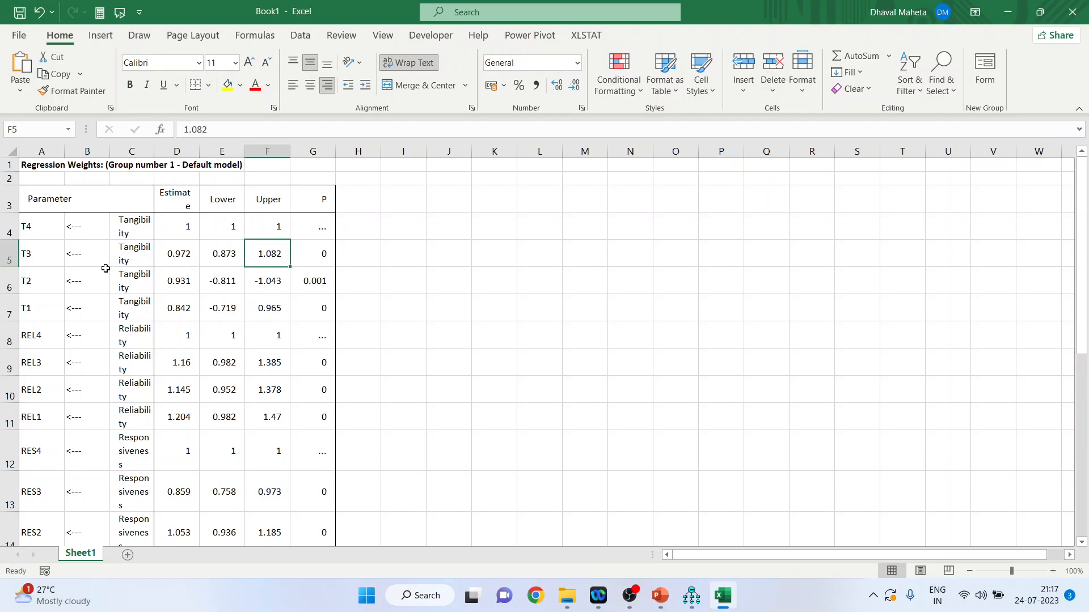
{"action": "left_click", "coordinate": [10, 253]}
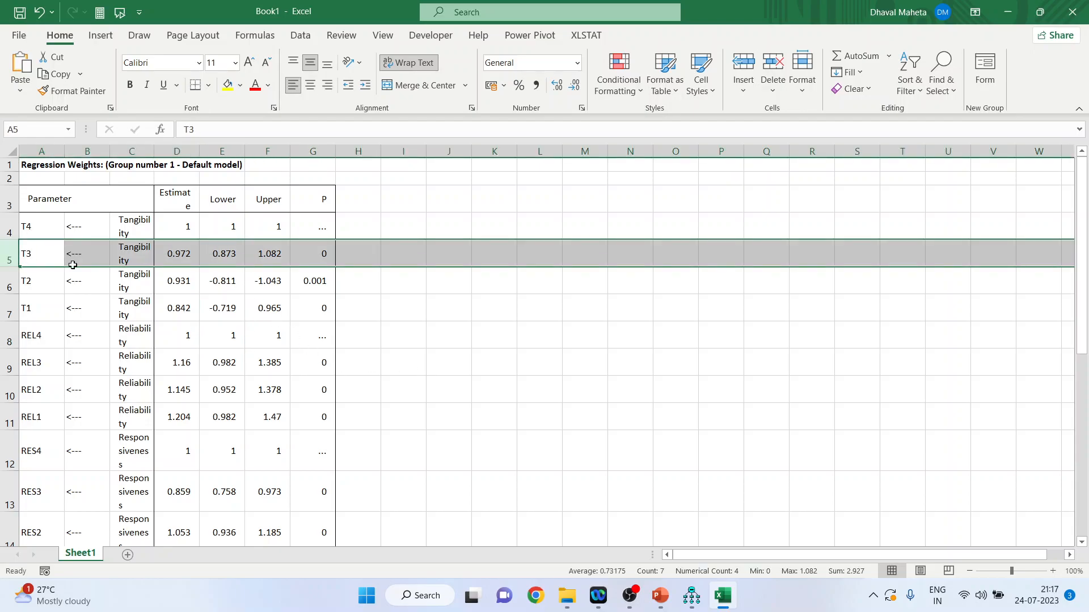
{"action": "left_click", "coordinate": [267, 280]}
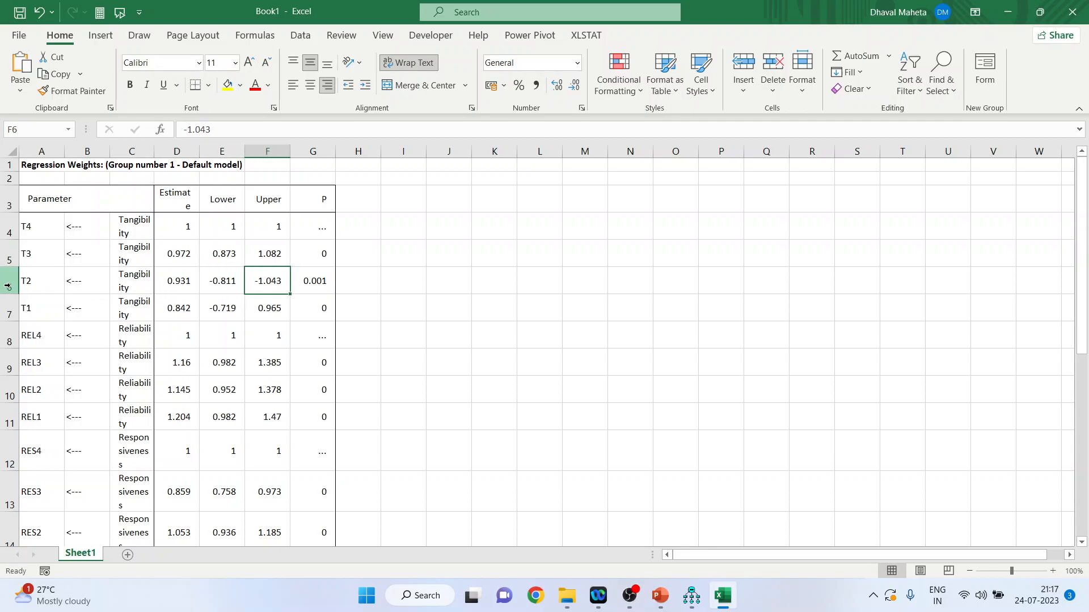
{"action": "left_click", "coordinate": [9, 281]}
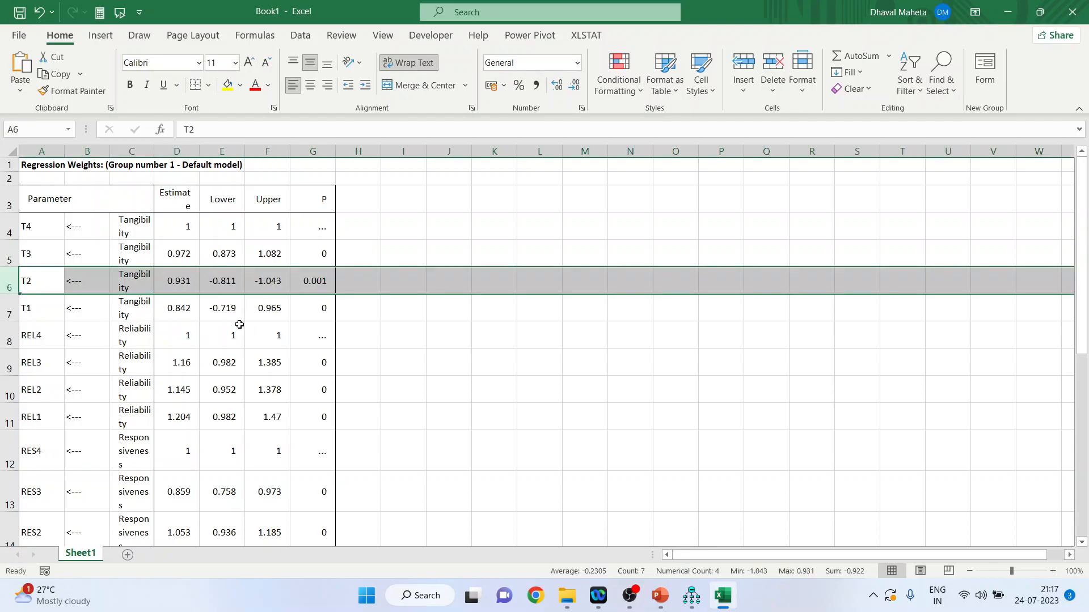
{"action": "mouse_move", "coordinate": [223, 316]}
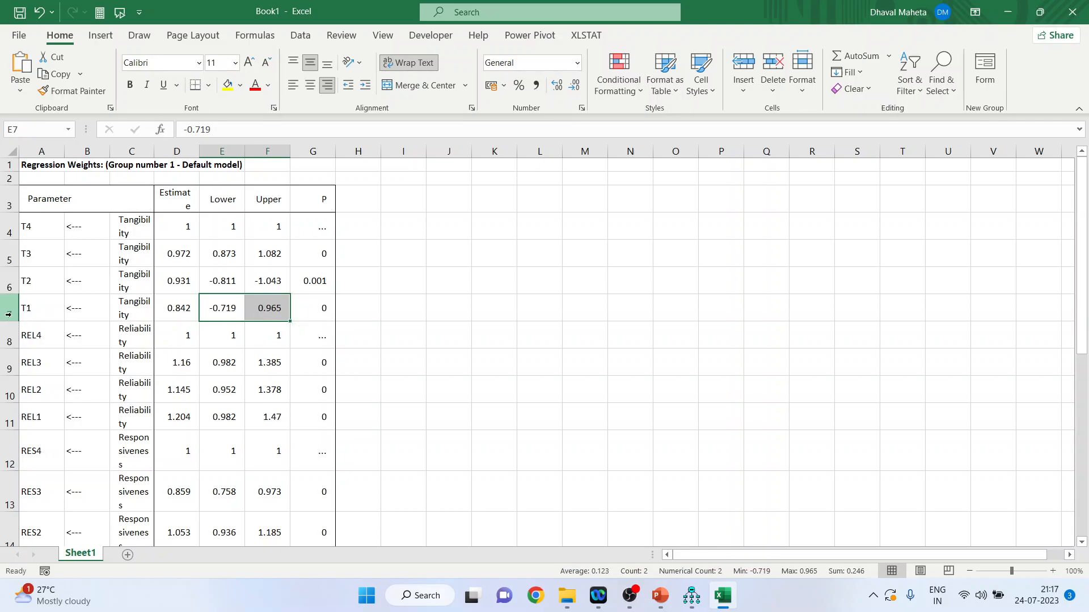
{"action": "left_click", "coordinate": [9, 307]}
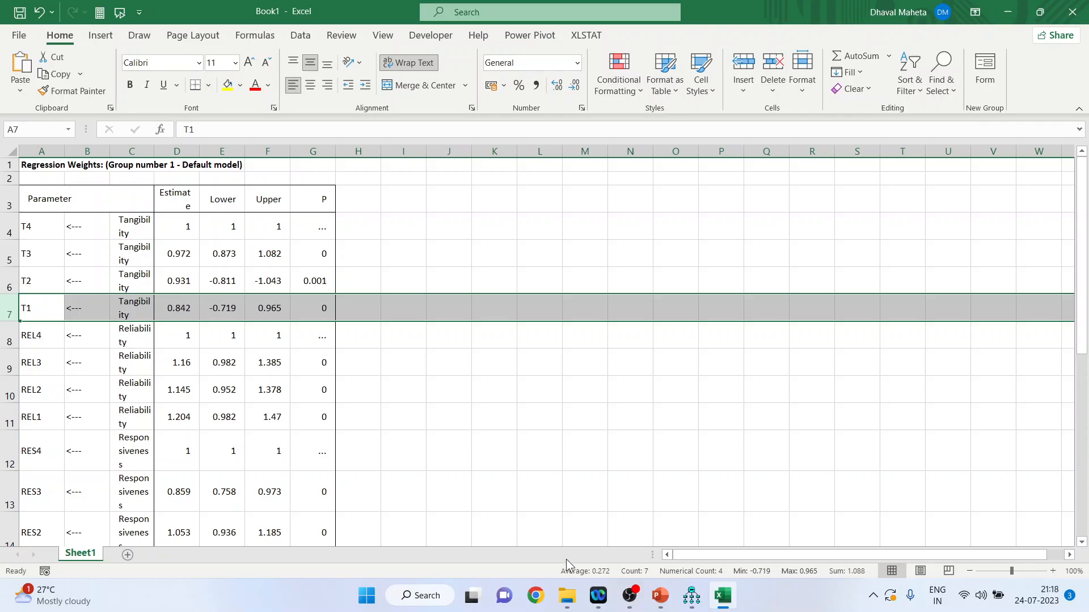
{"action": "left_click", "coordinate": [658, 595]}
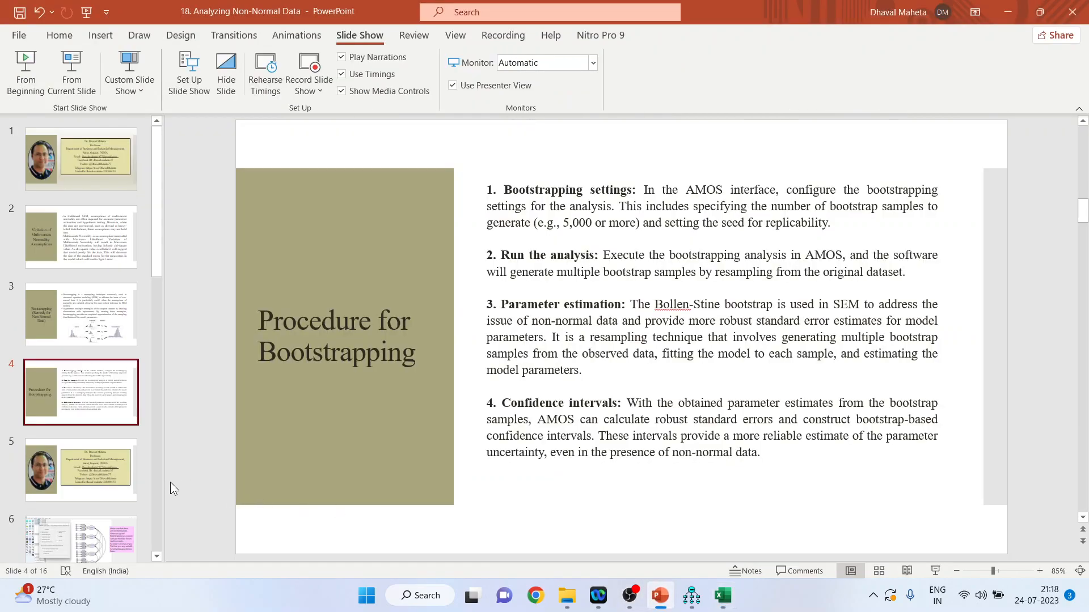